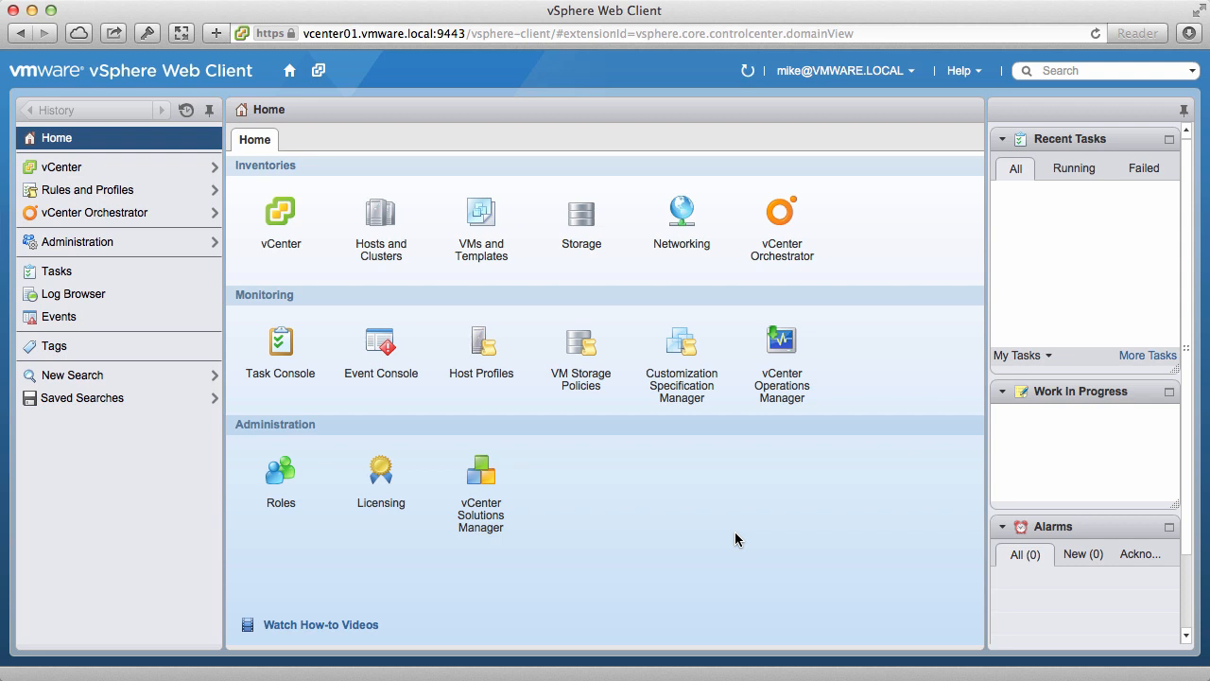
mouse_move(690, 268)
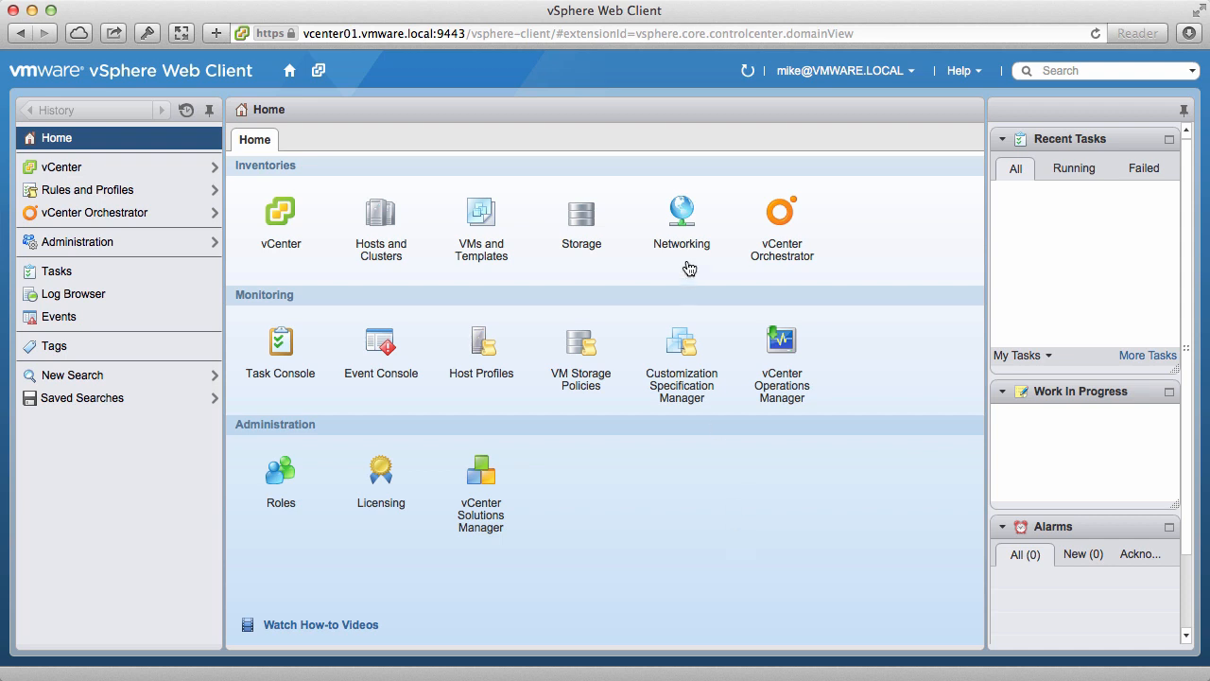
Go to the Networking inventory from the Home page to reach DSwitch1
left_click(681, 210)
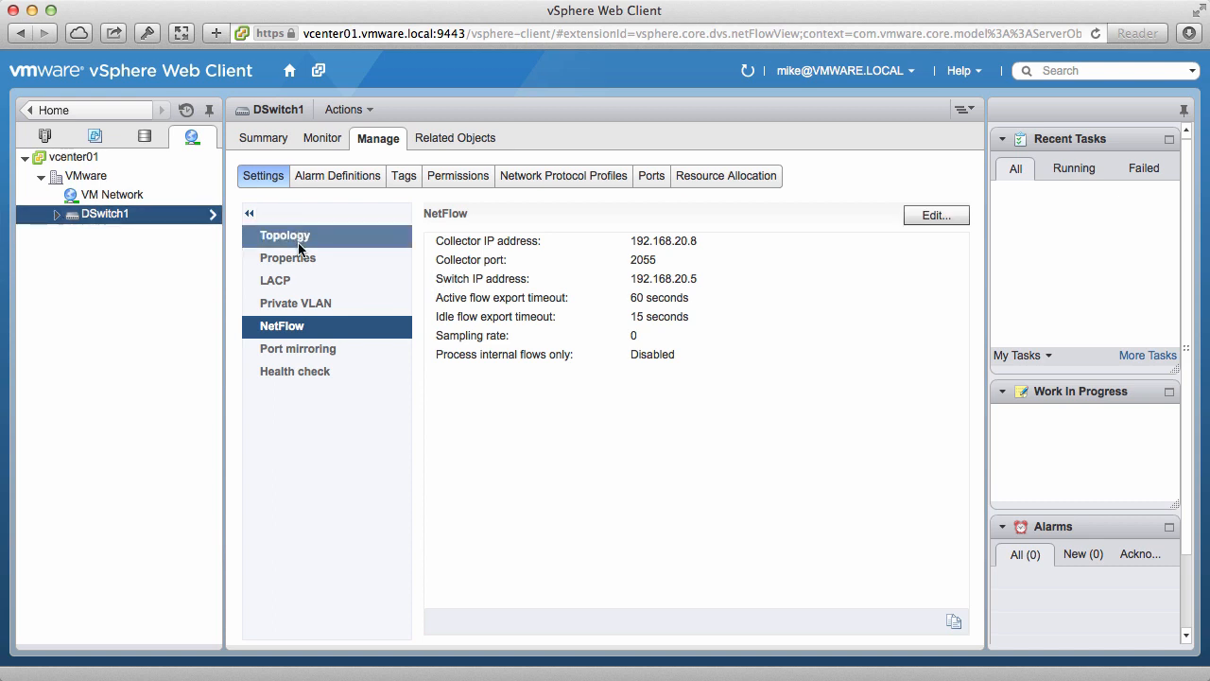
Create LACP group lag1 with 2 ports, Passive mode, keeping IP, TCP/UDP port and VLAN load balancing
left_click(276, 280)
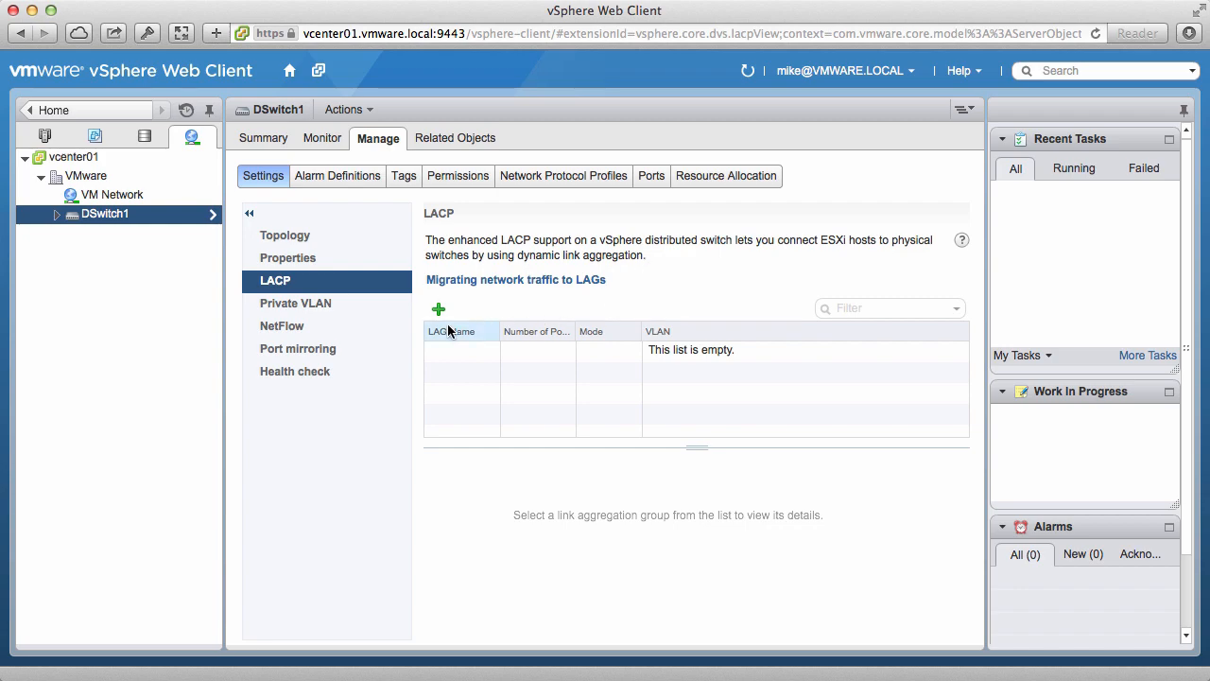
left_click(439, 310)
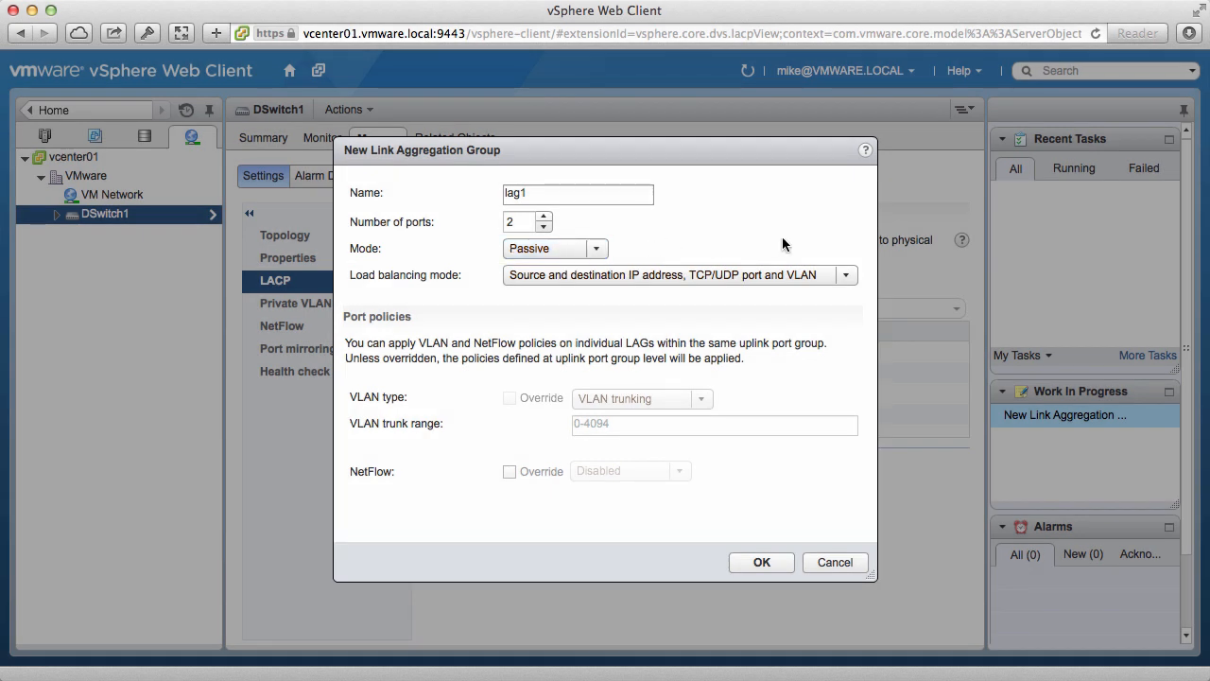
left_click(845, 274)
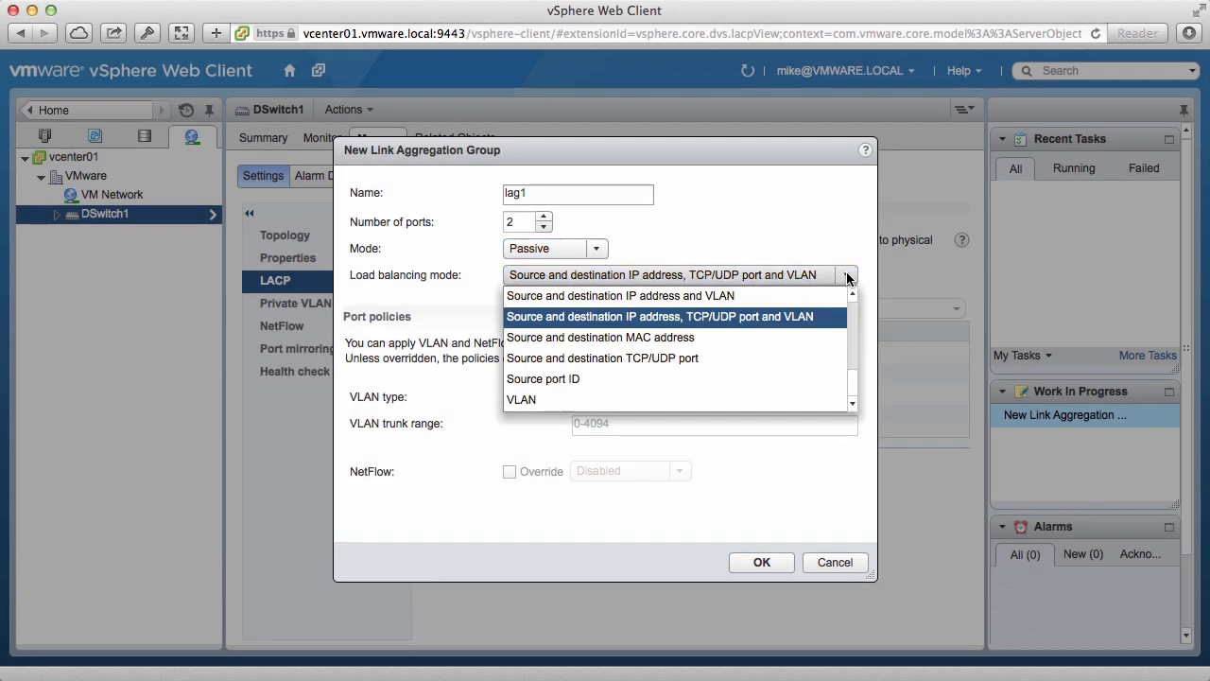
mouse_move(850, 253)
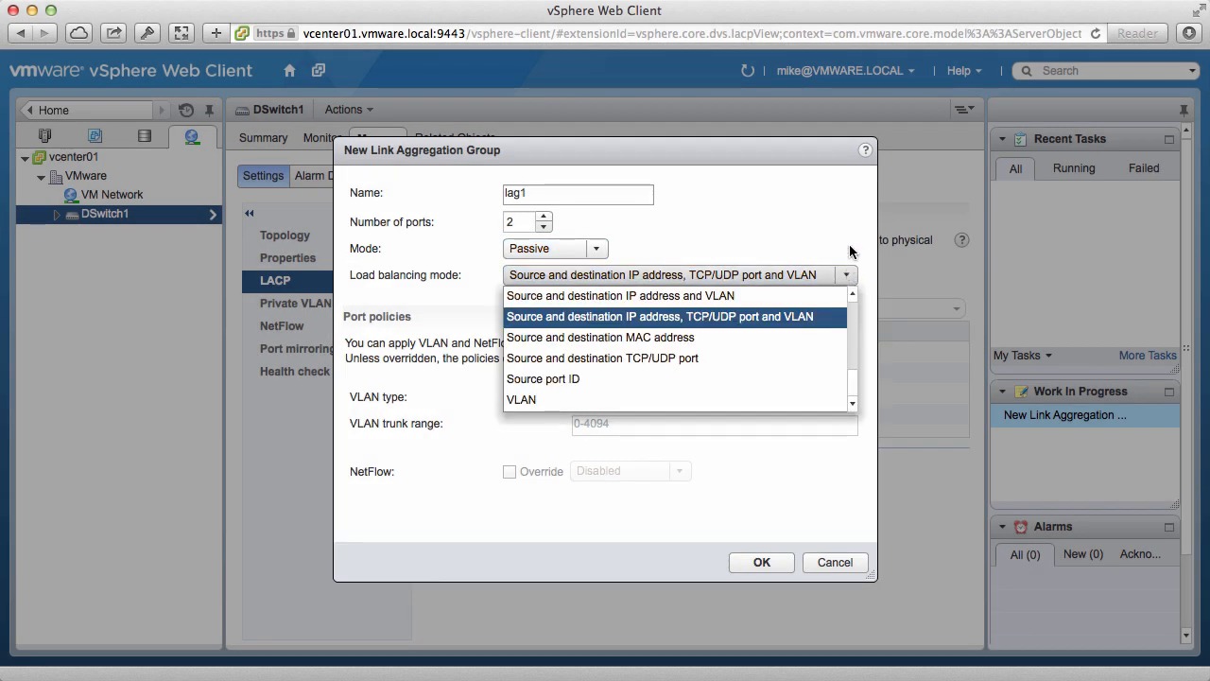
left_click(660, 315)
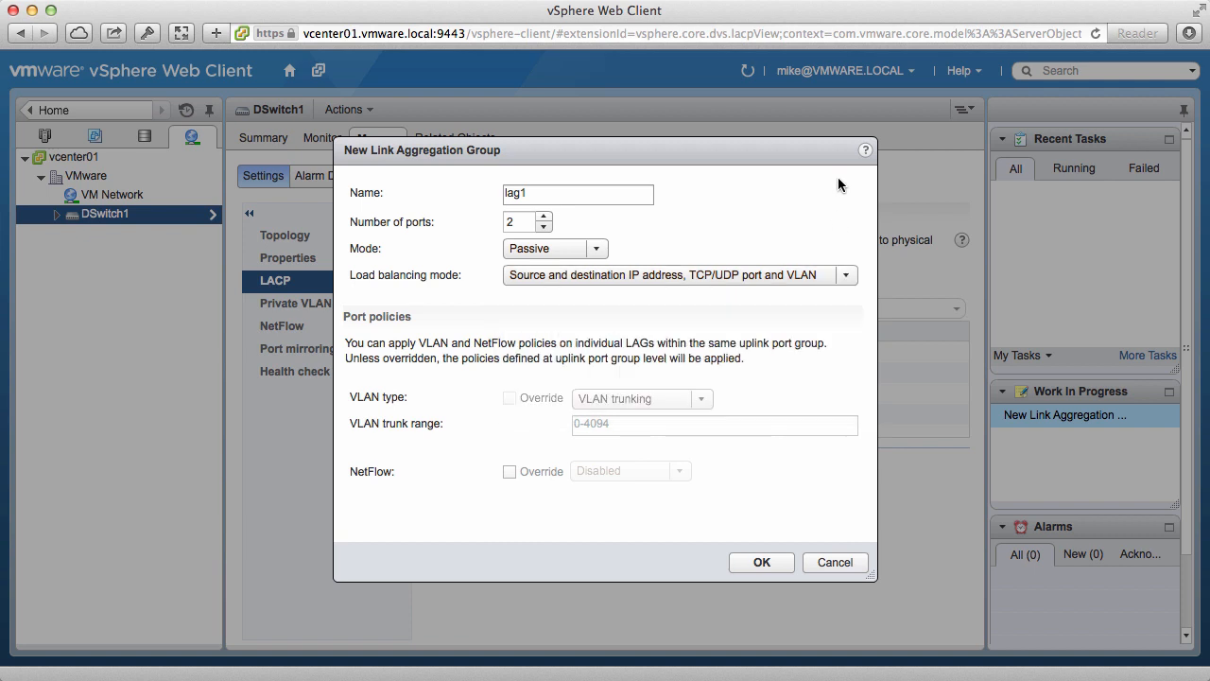
mouse_move(715, 499)
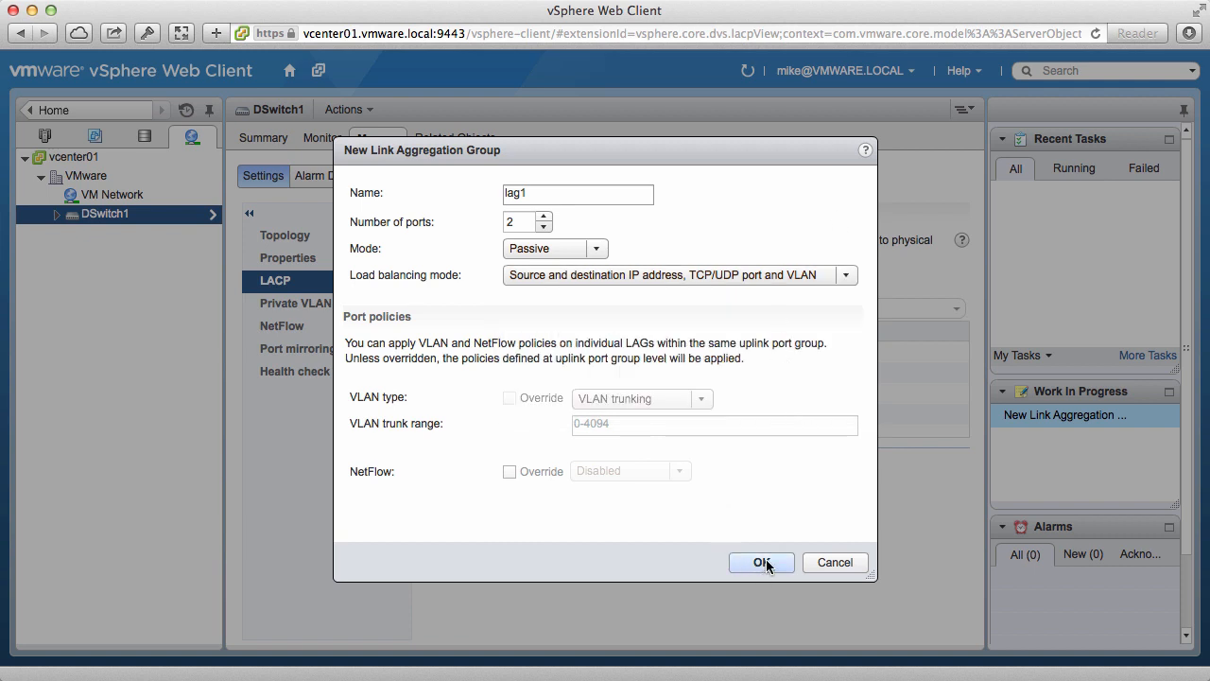
left_click(761, 561)
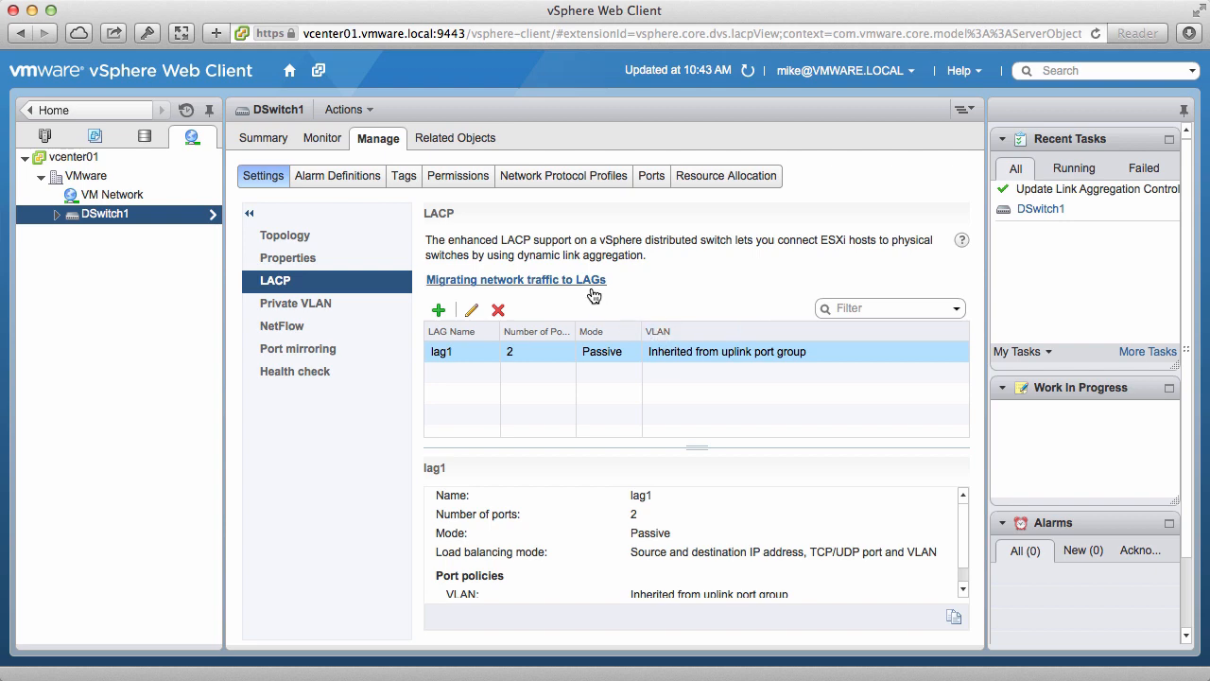
left_click(514, 280)
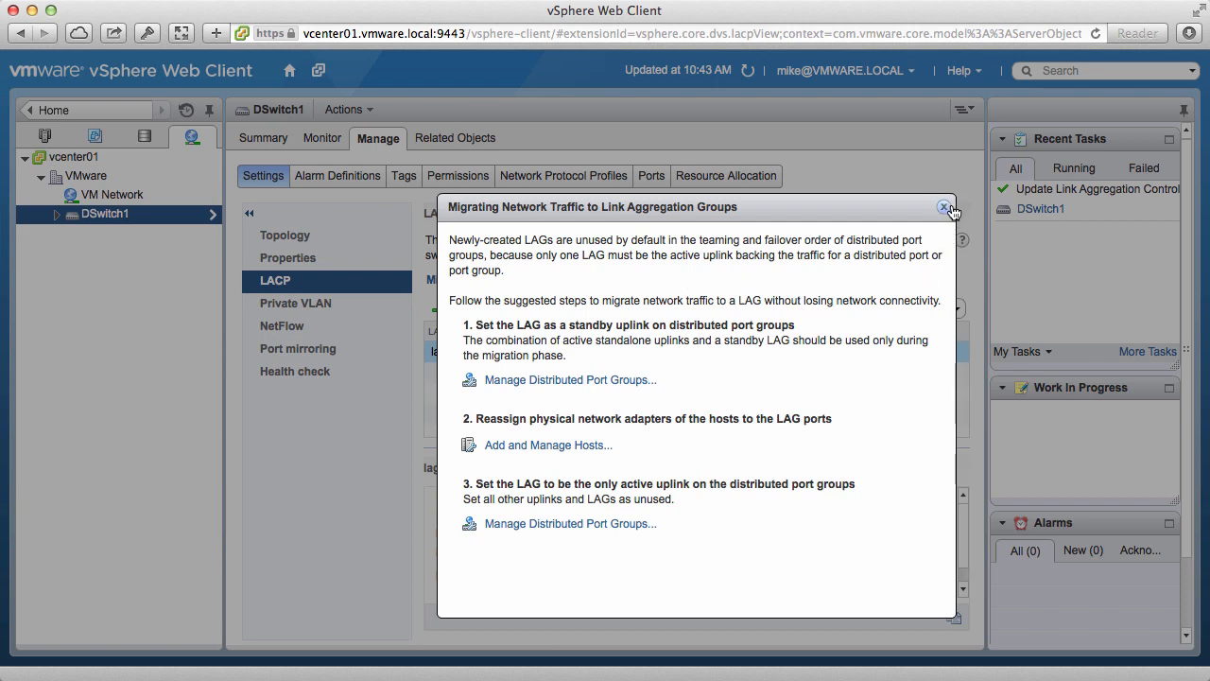
left_click(941, 206)
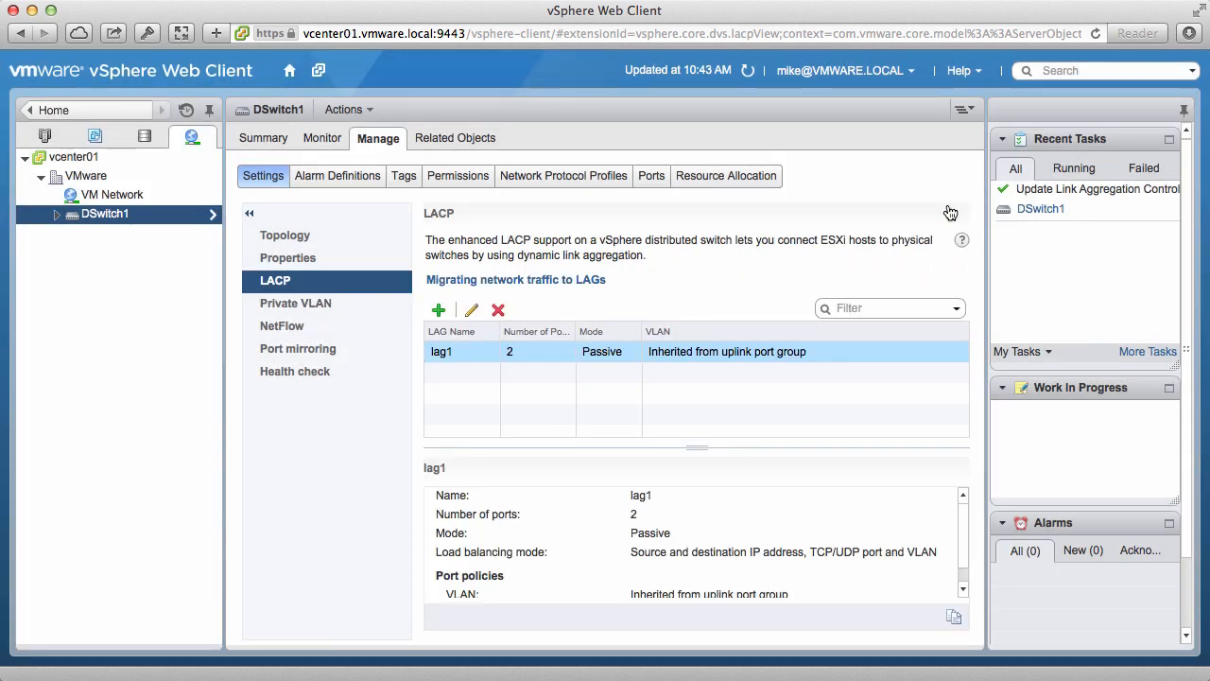
mouse_move(935, 220)
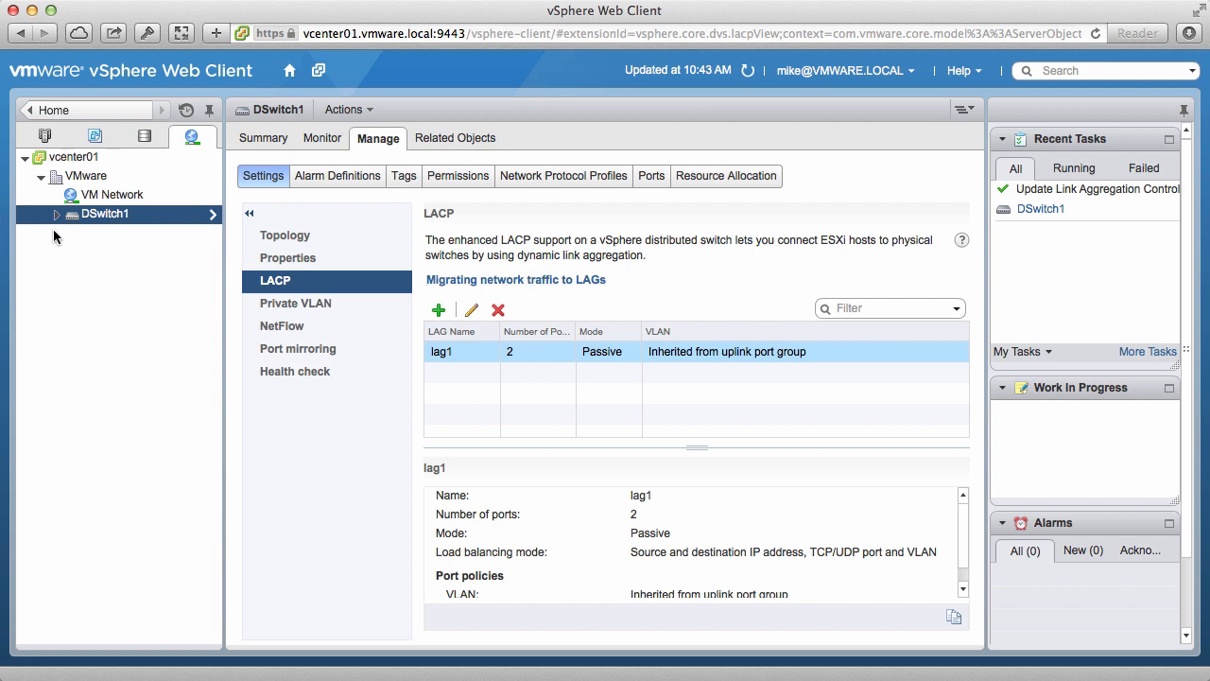
Select the VMNet1 port group under DSwitch1 and begin editing its settings
left_click(57, 213)
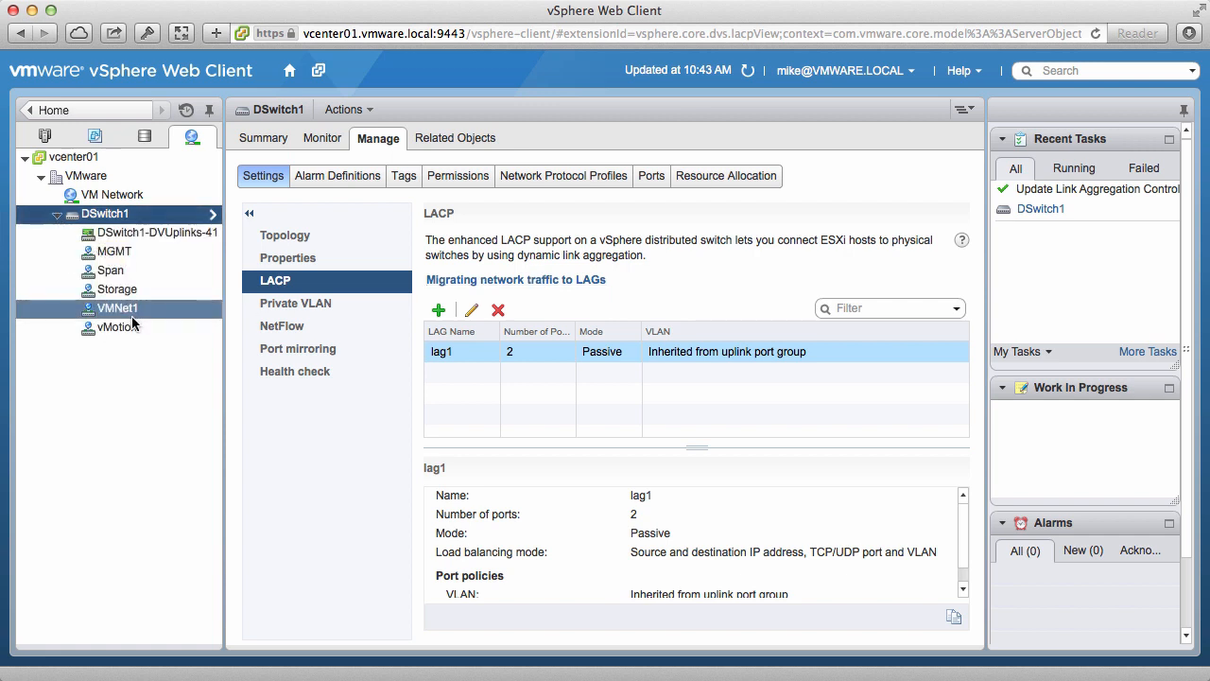
left_click(117, 306)
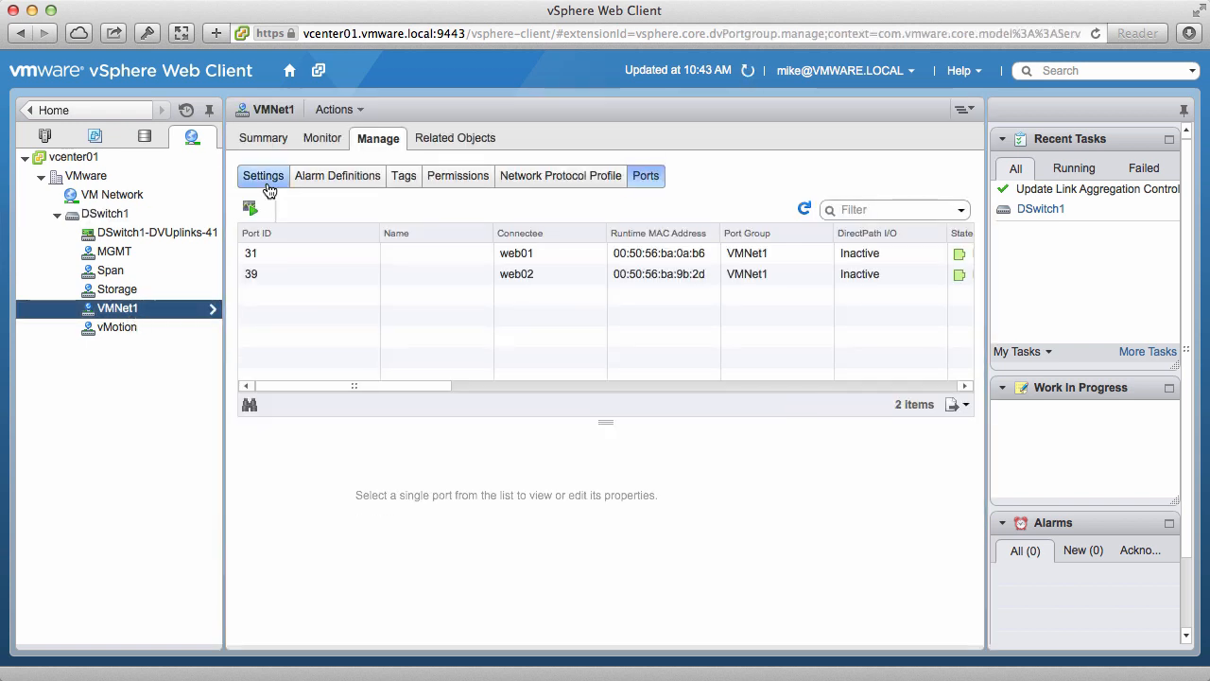
left_click(263, 174)
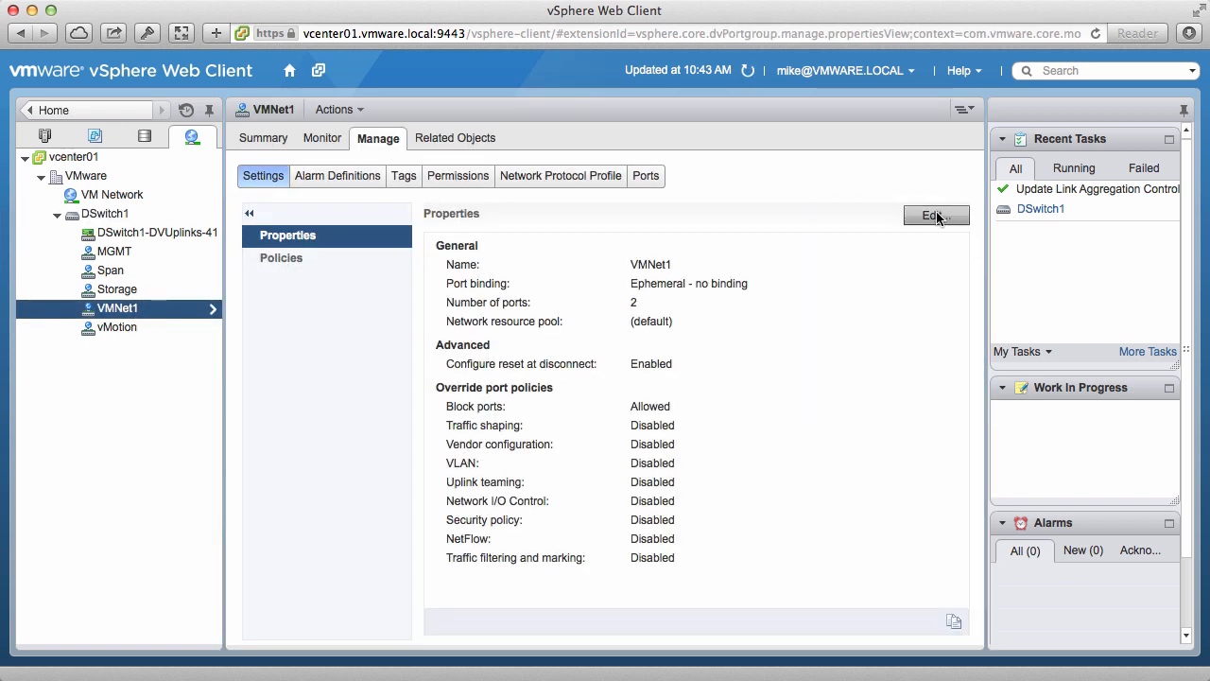
left_click(934, 216)
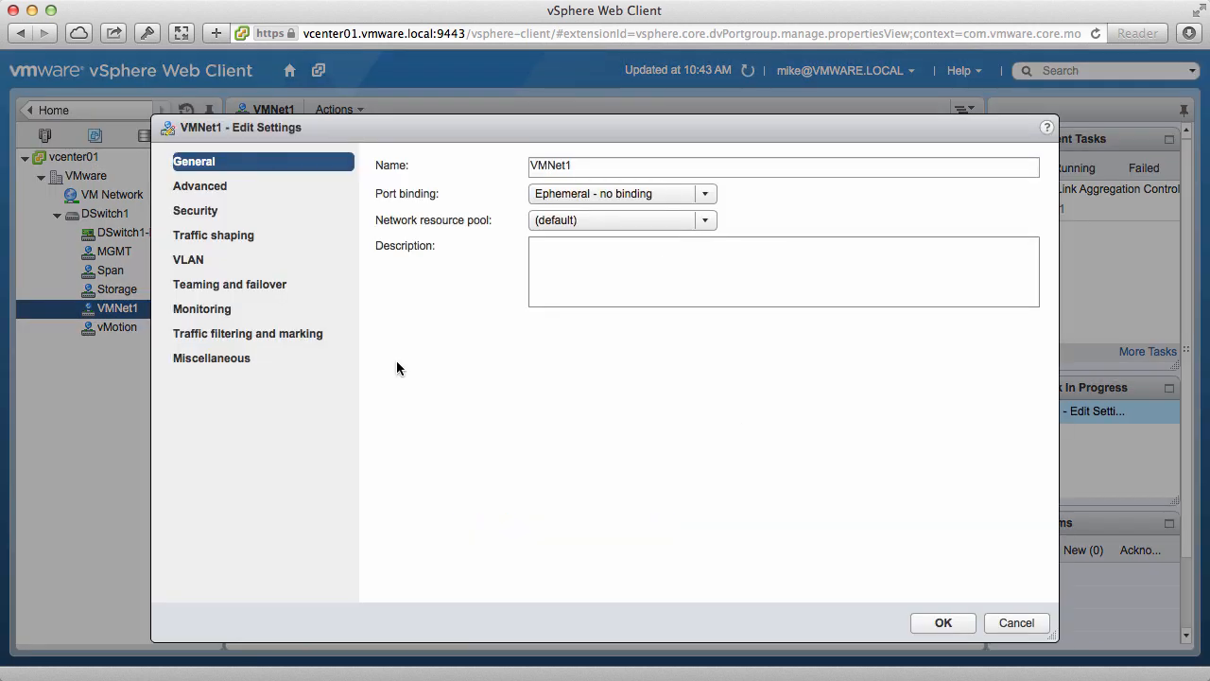
Move lag1 into VMNet1's standby uplinks and confirm the intermediate configuration warning
left_click(230, 284)
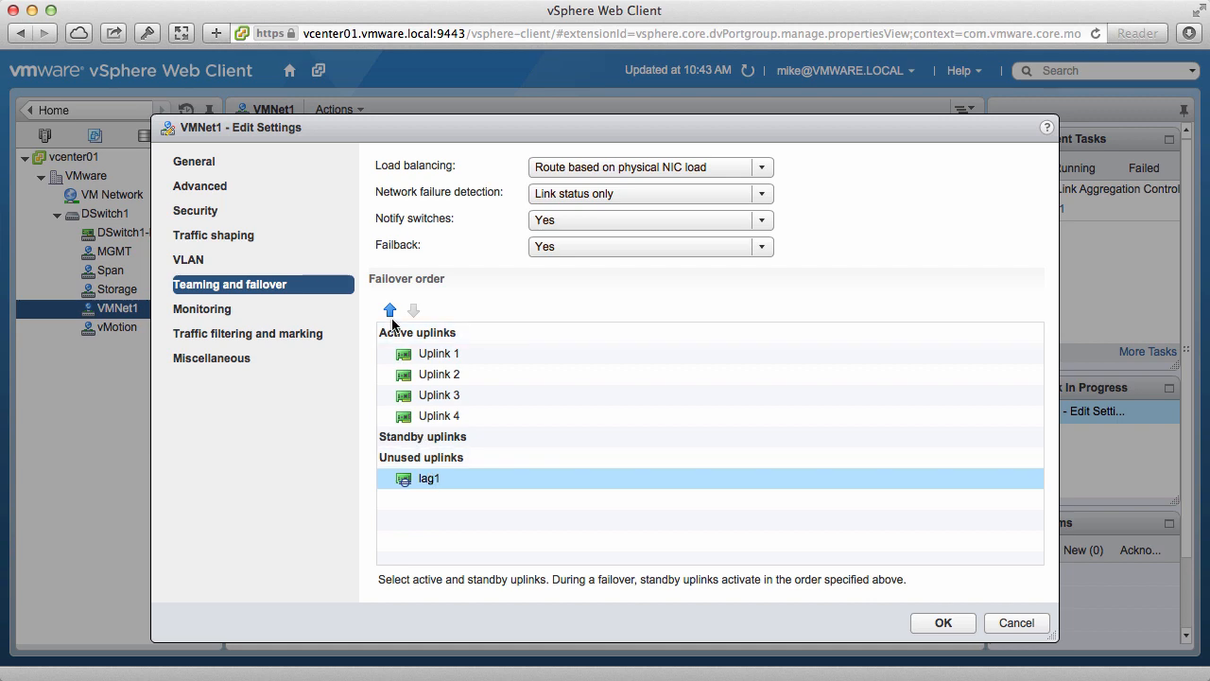
left_click(390, 311)
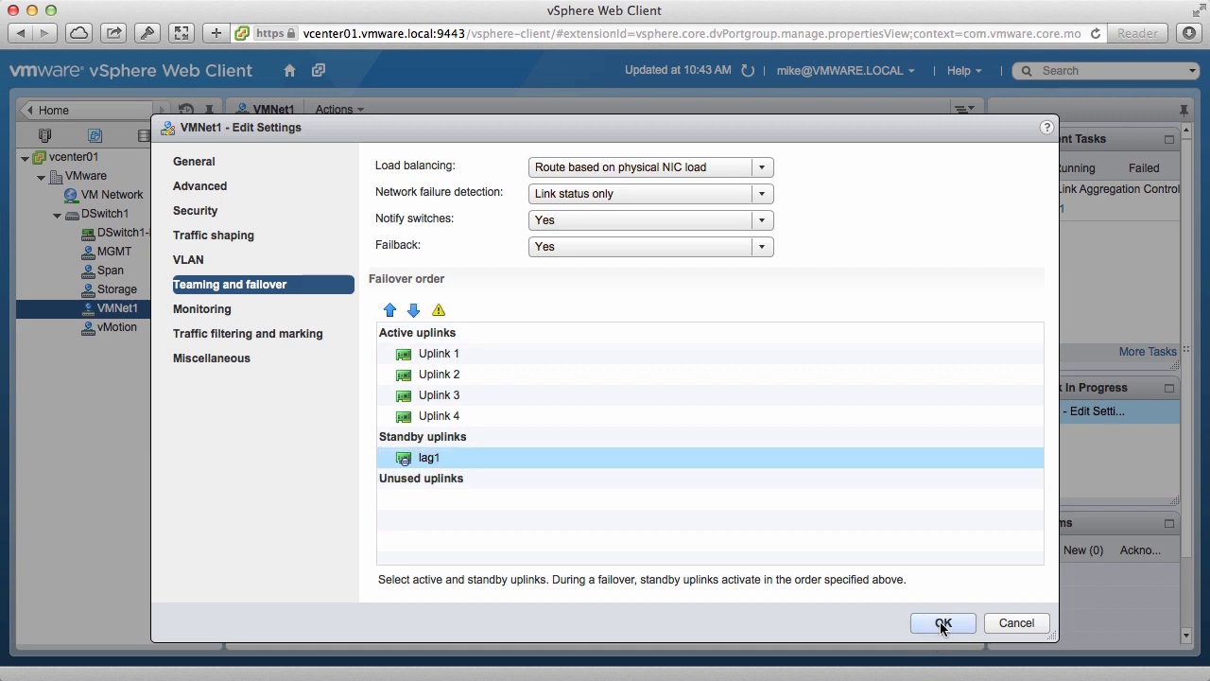
left_click(941, 622)
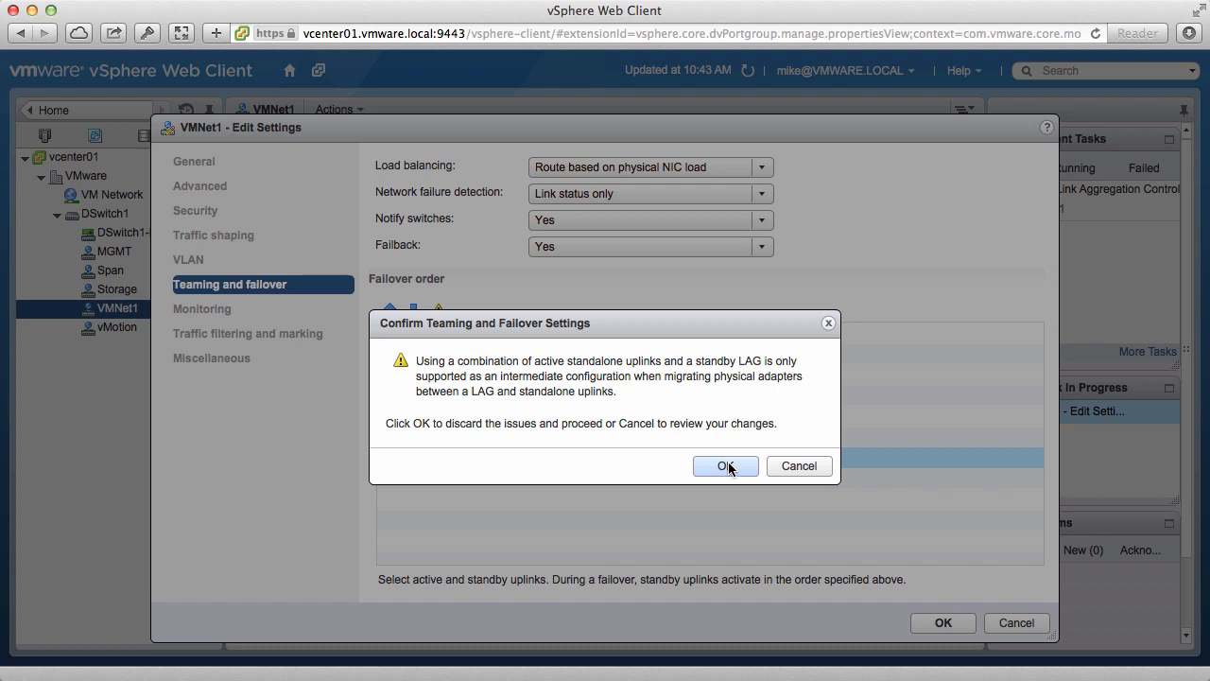
left_click(726, 465)
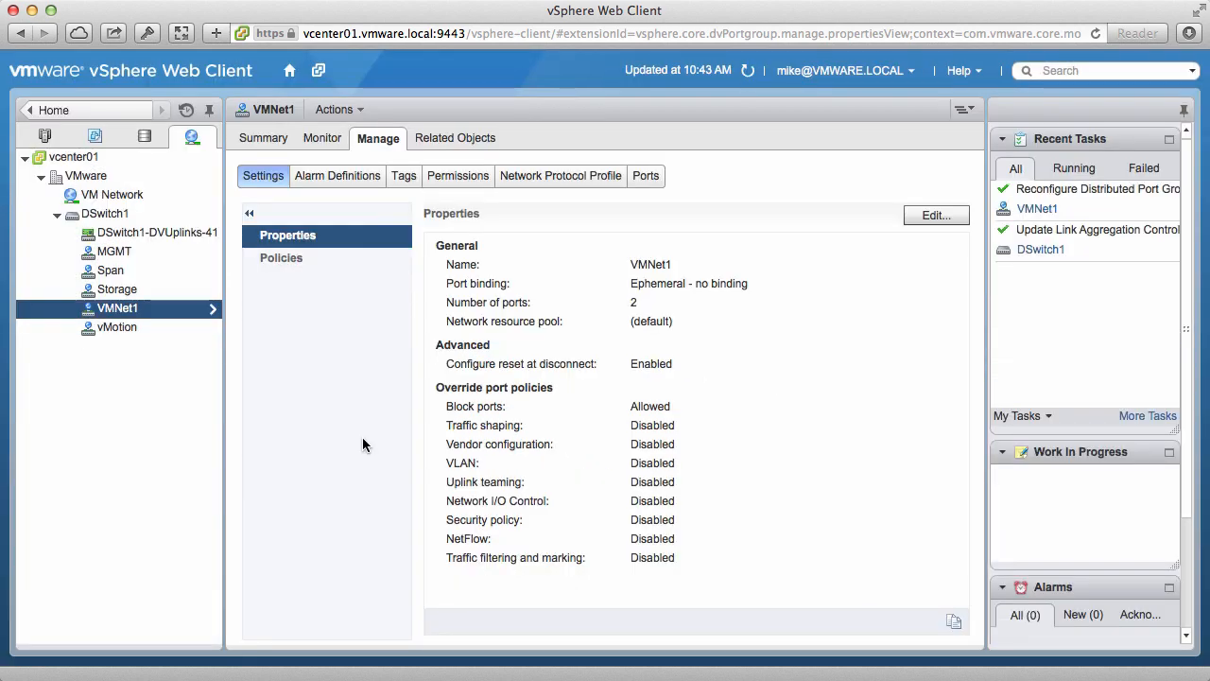
Show DSwitch1's topology with its port groups, Uplinks 1–4 and lag1
left_click(106, 211)
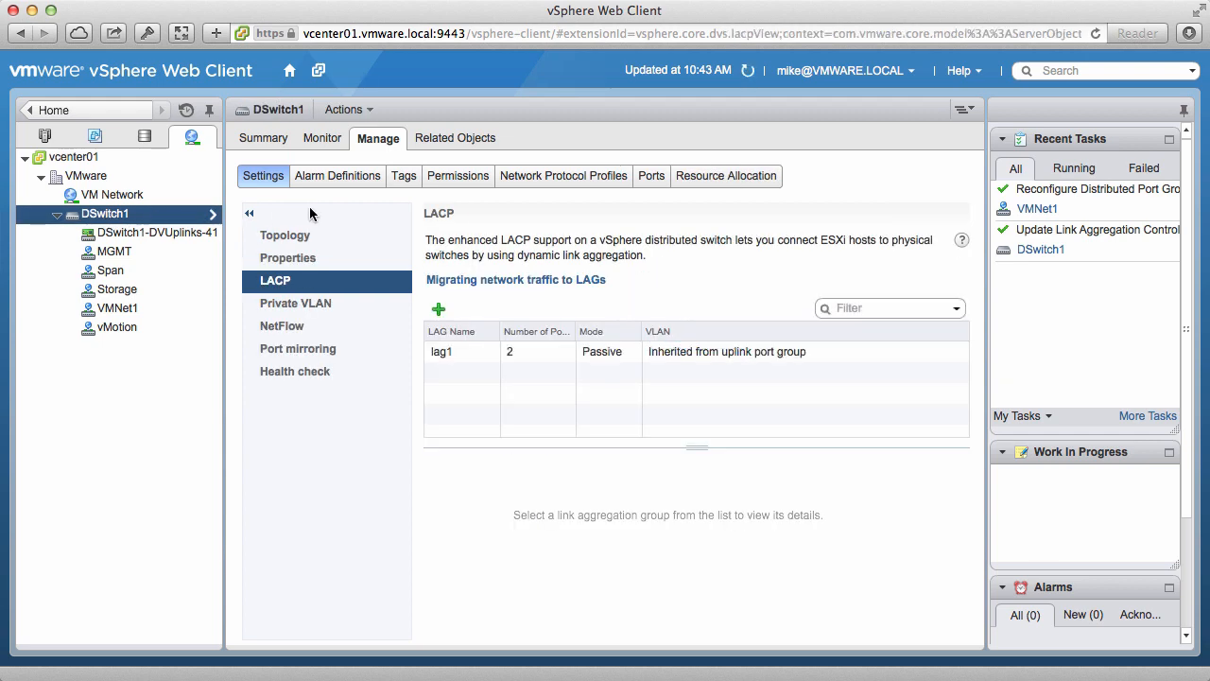
left_click(106, 214)
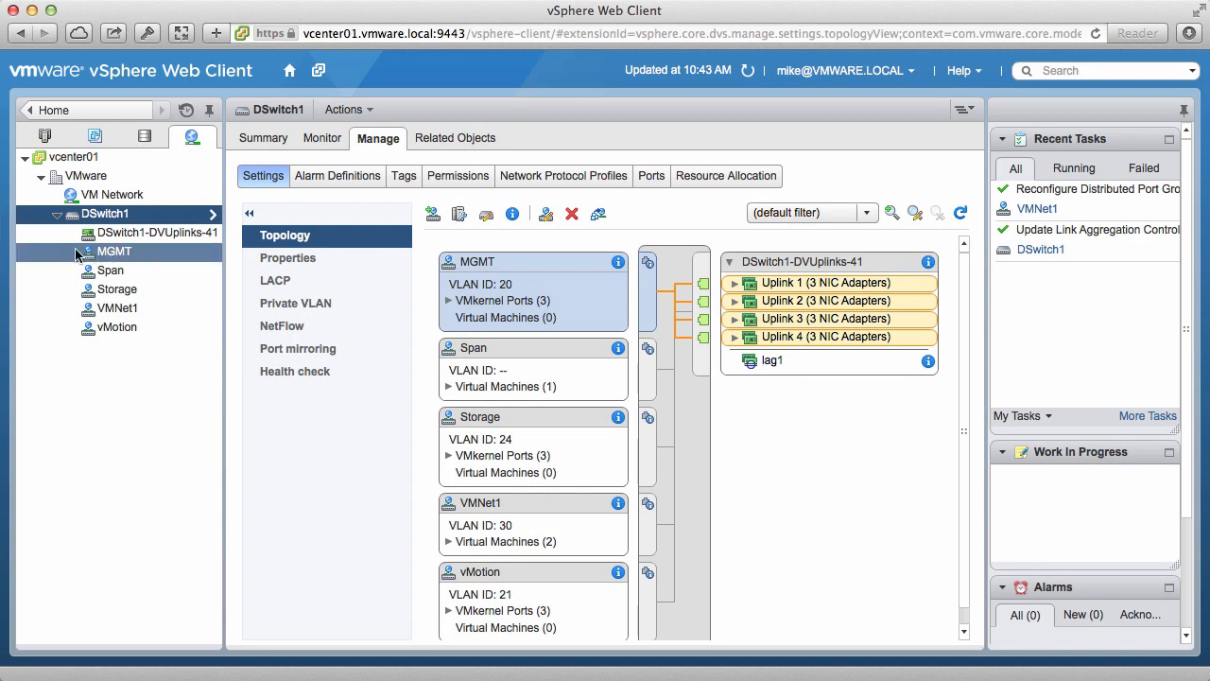
Start Add and Manage Hosts on DSwitch1, choosing to manage networking of attached hosts
right_click(104, 212)
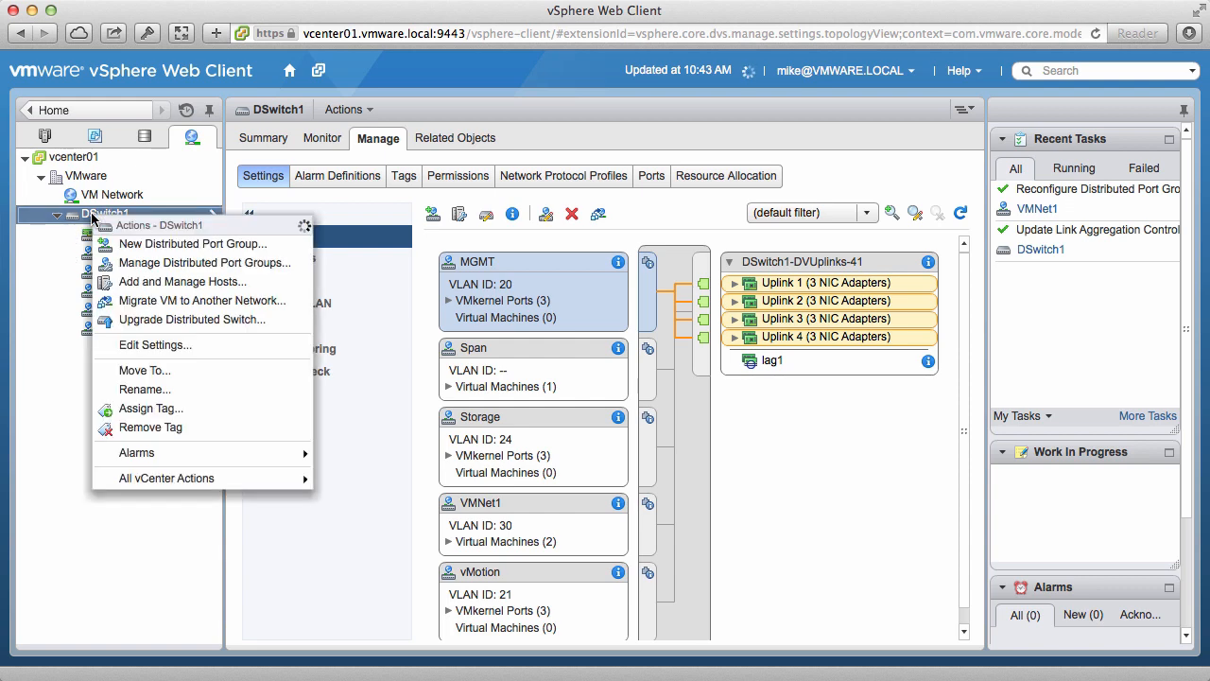
mouse_move(182, 280)
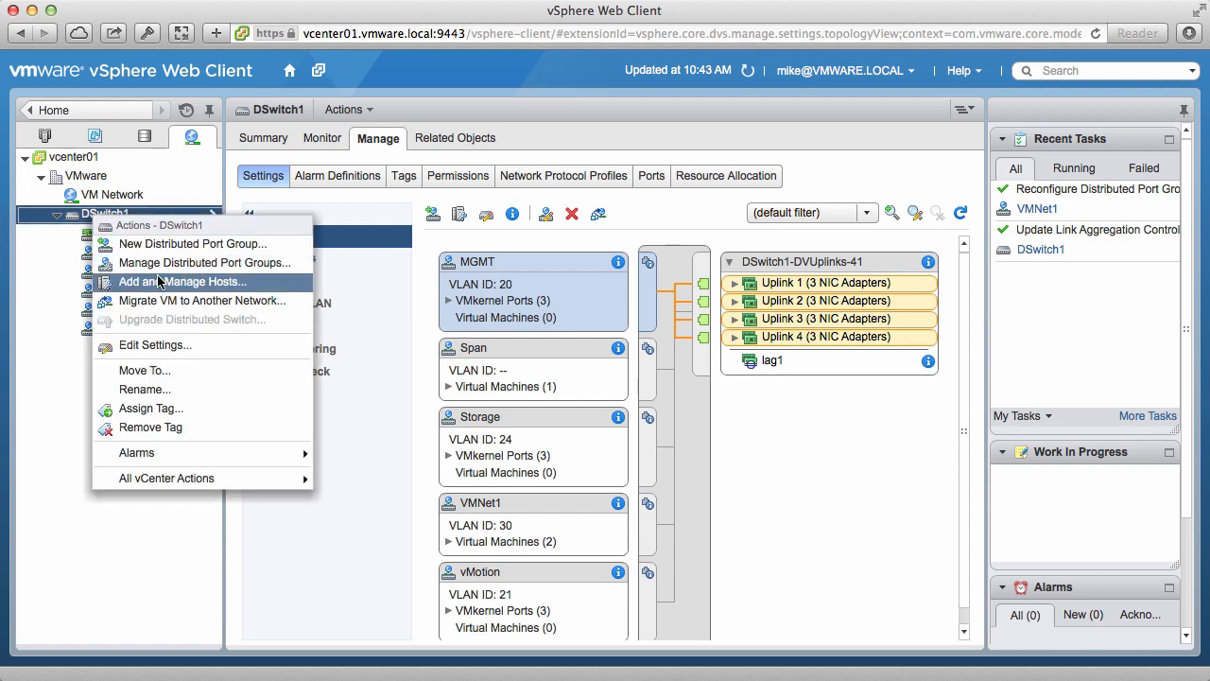
left_click(181, 280)
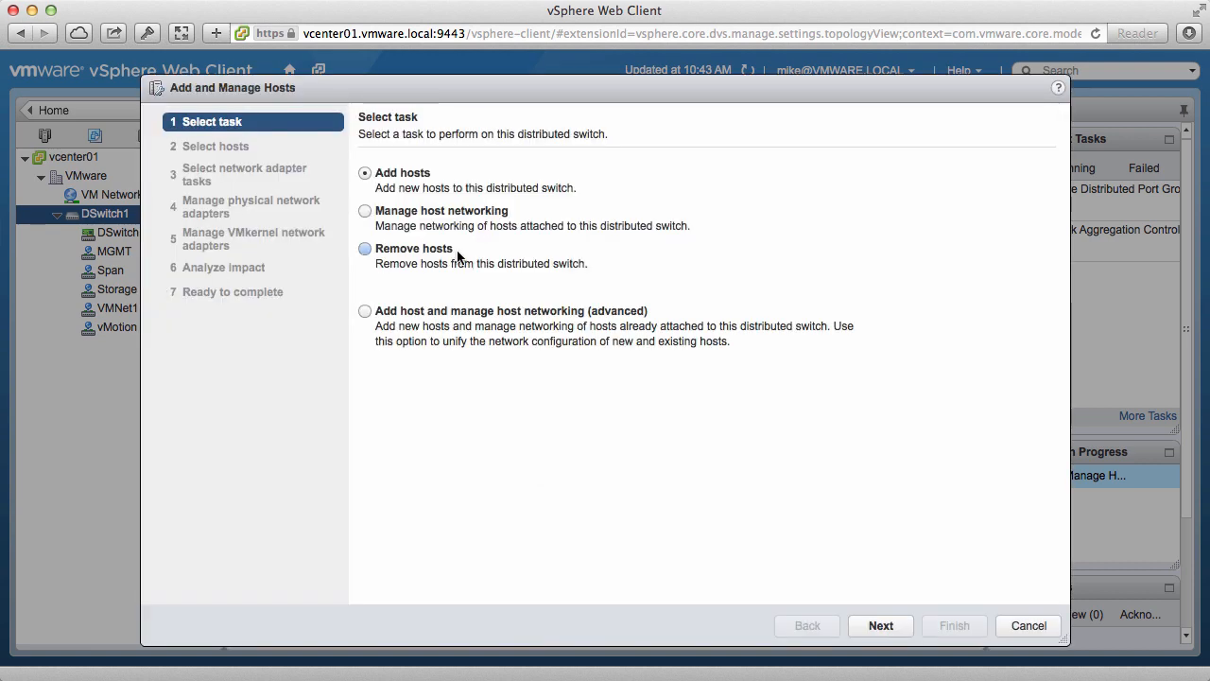
left_click(364, 210)
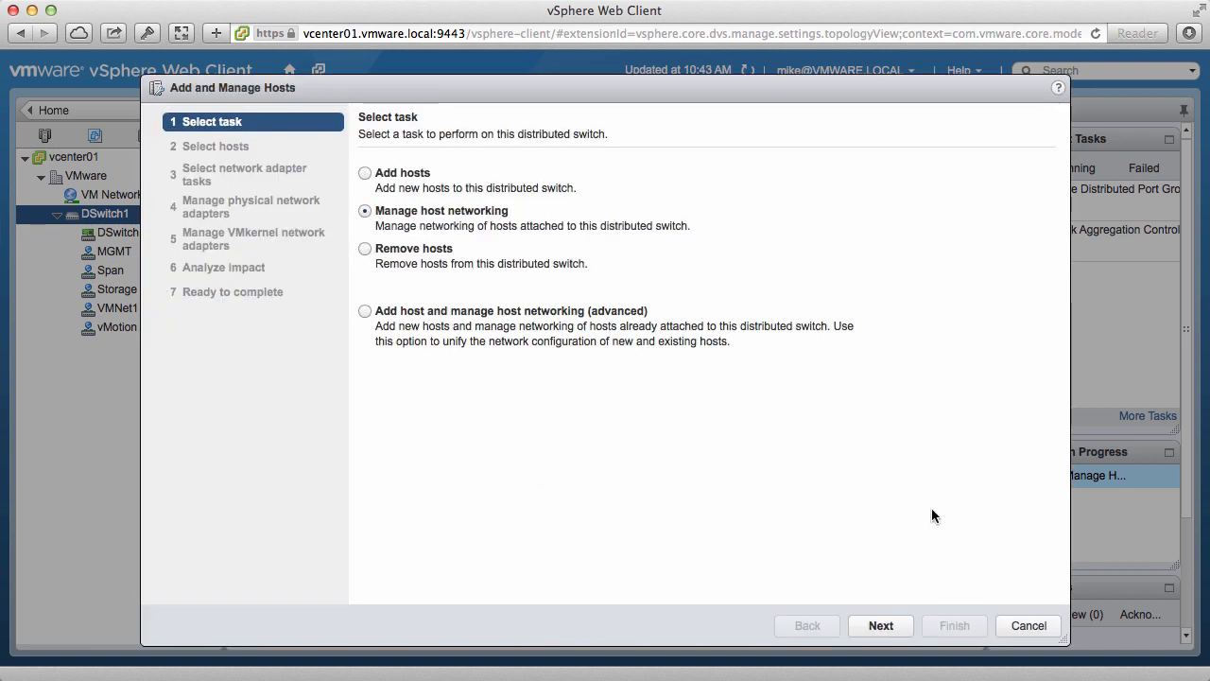
left_click(881, 624)
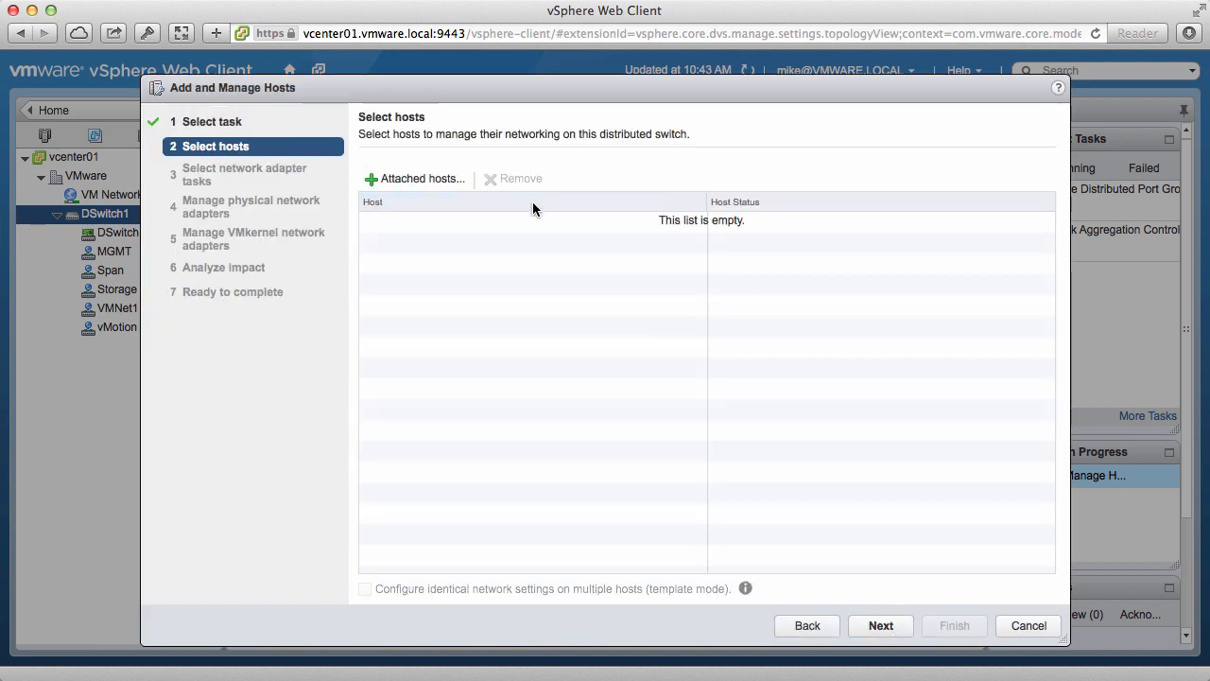
Add all three hosts esx01–esx03 and proceed to the adapter task selection
left_click(423, 178)
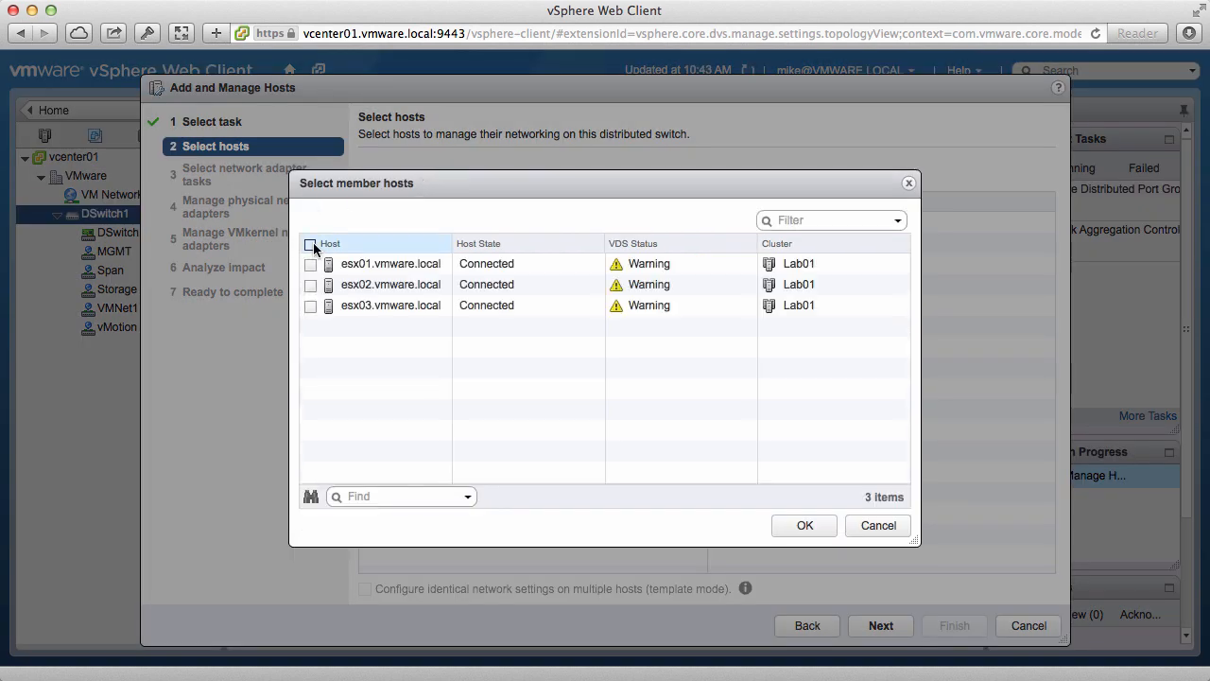
left_click(310, 244)
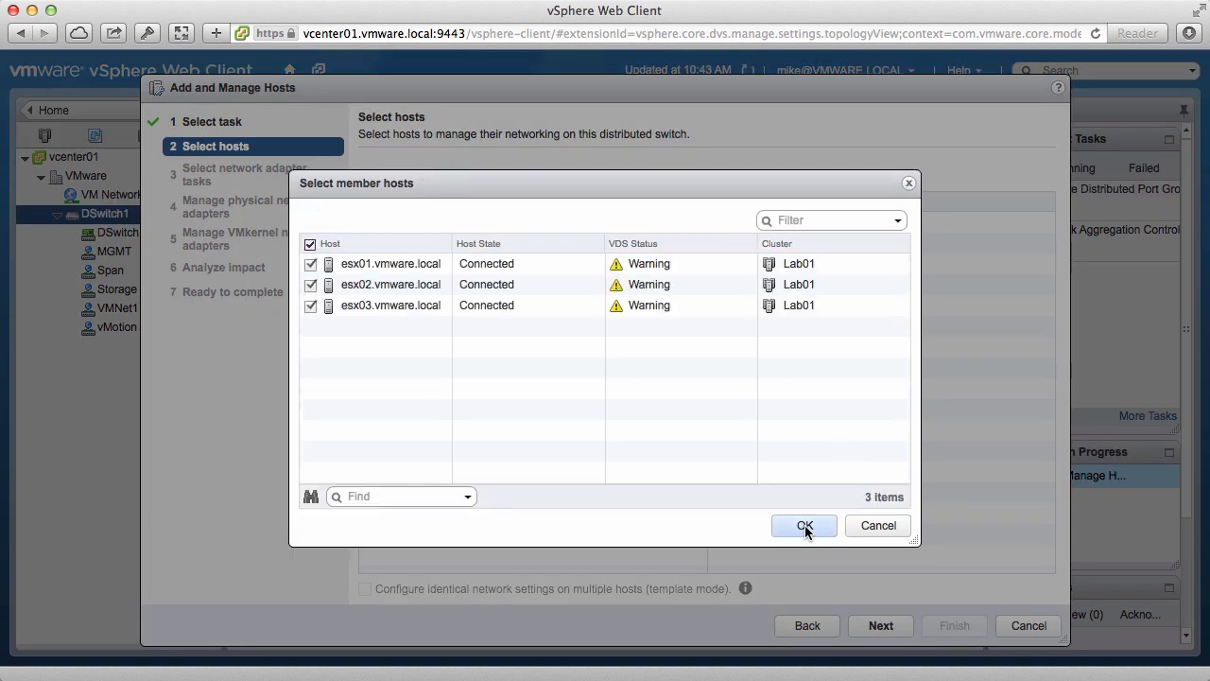
left_click(803, 525)
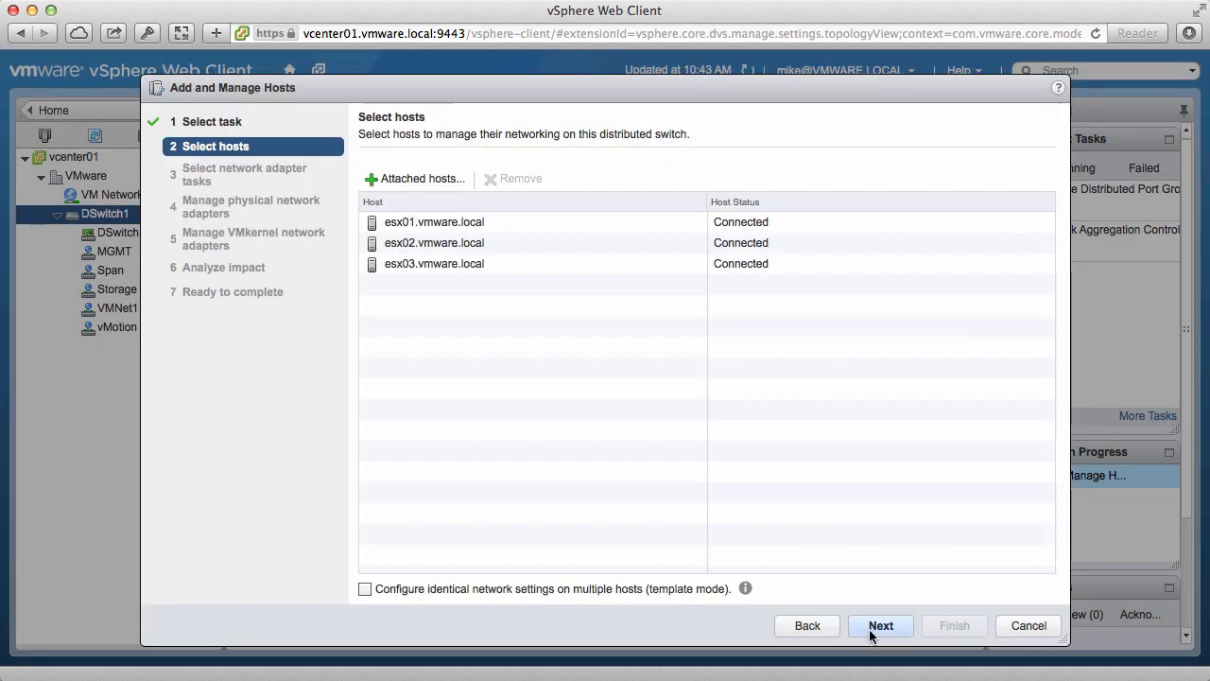
left_click(881, 624)
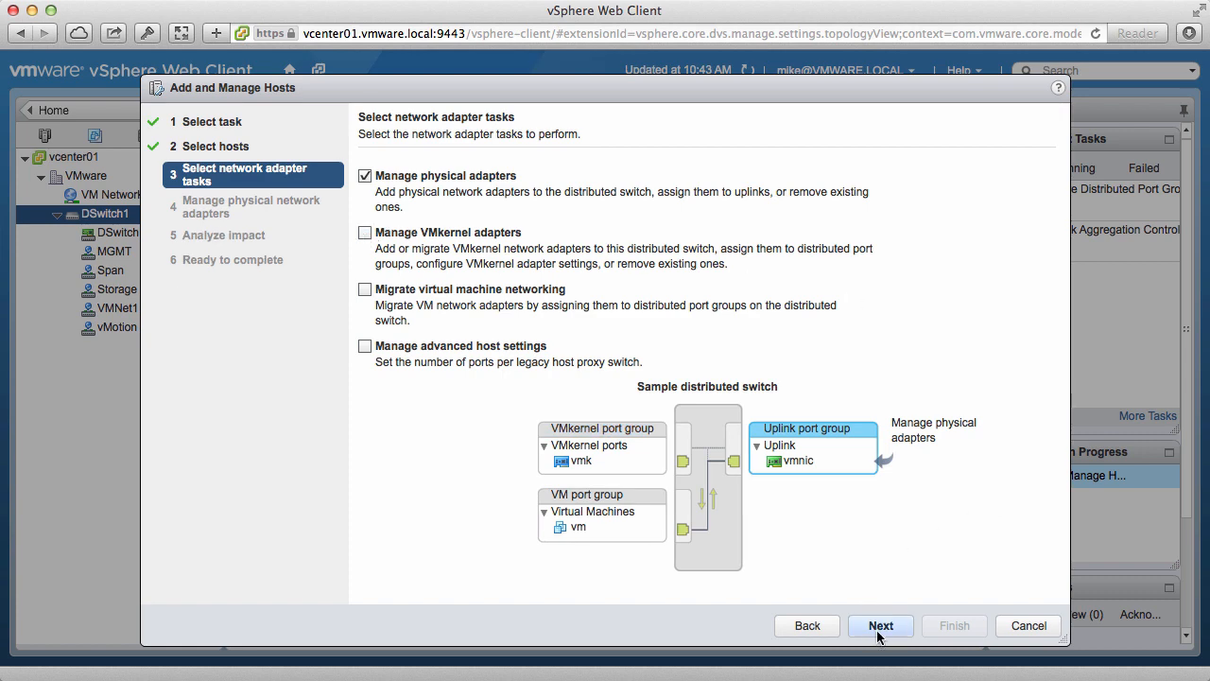
Assign vmnic2 to lag1-0 and vmnic3 to lag1-1 on the hosts
left_click(881, 624)
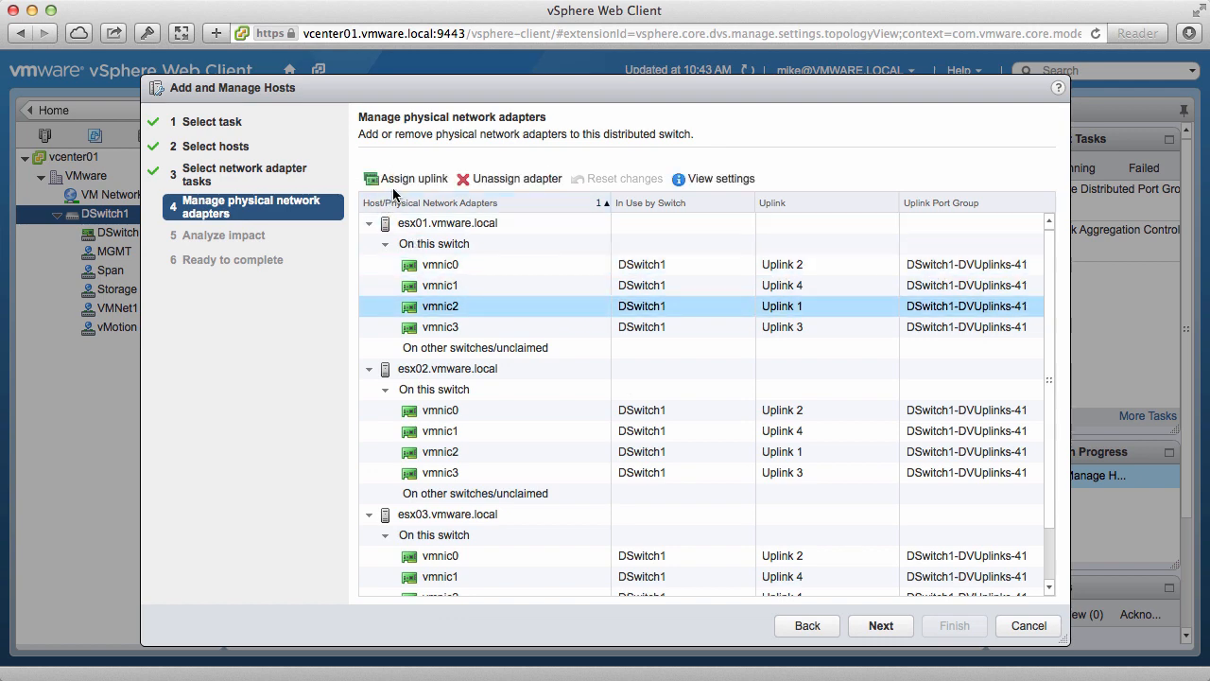
left_click(412, 177)
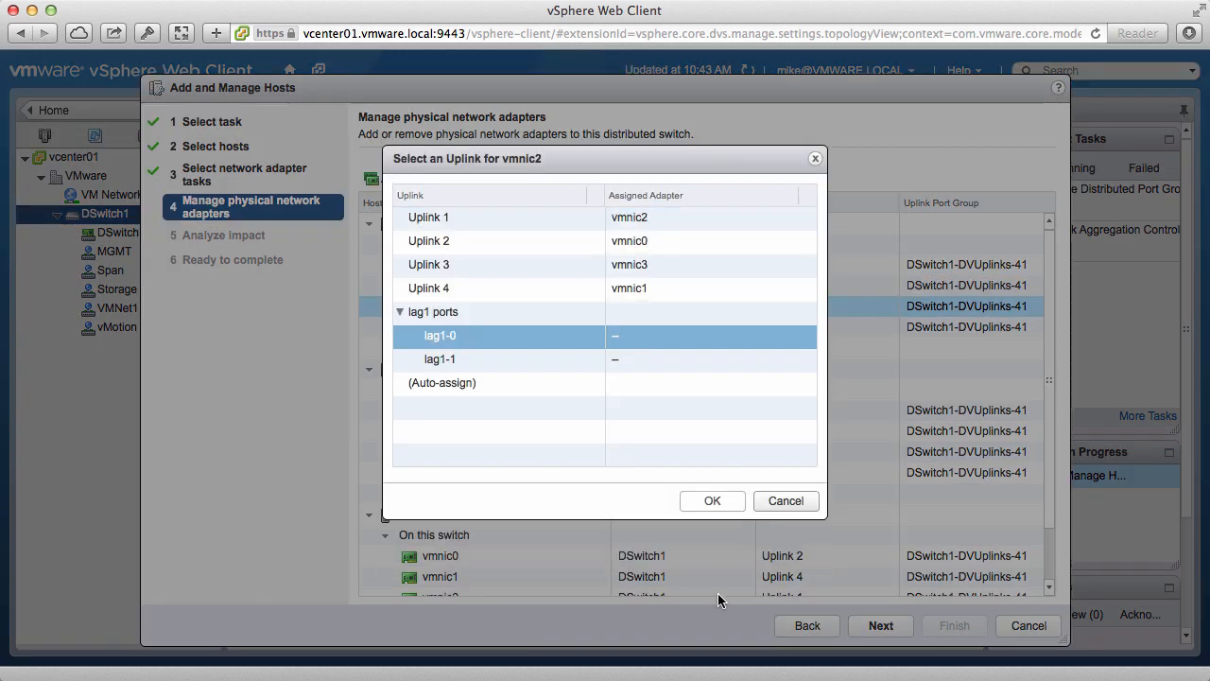
left_click(711, 499)
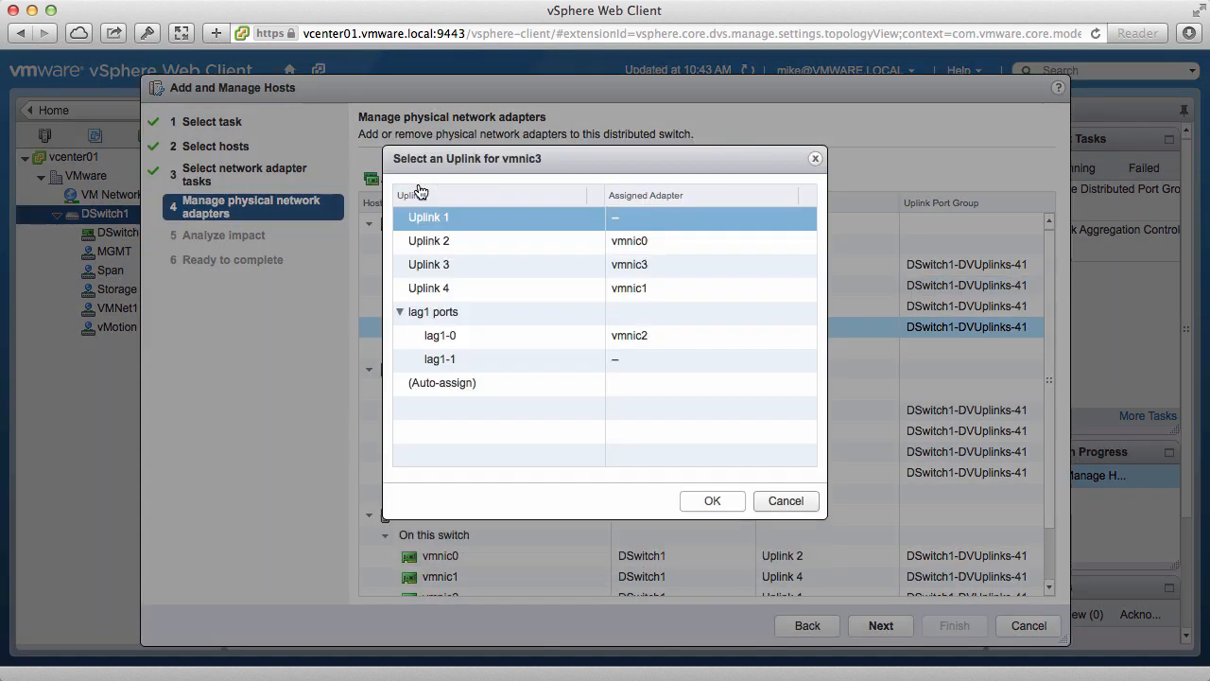
left_click(438, 359)
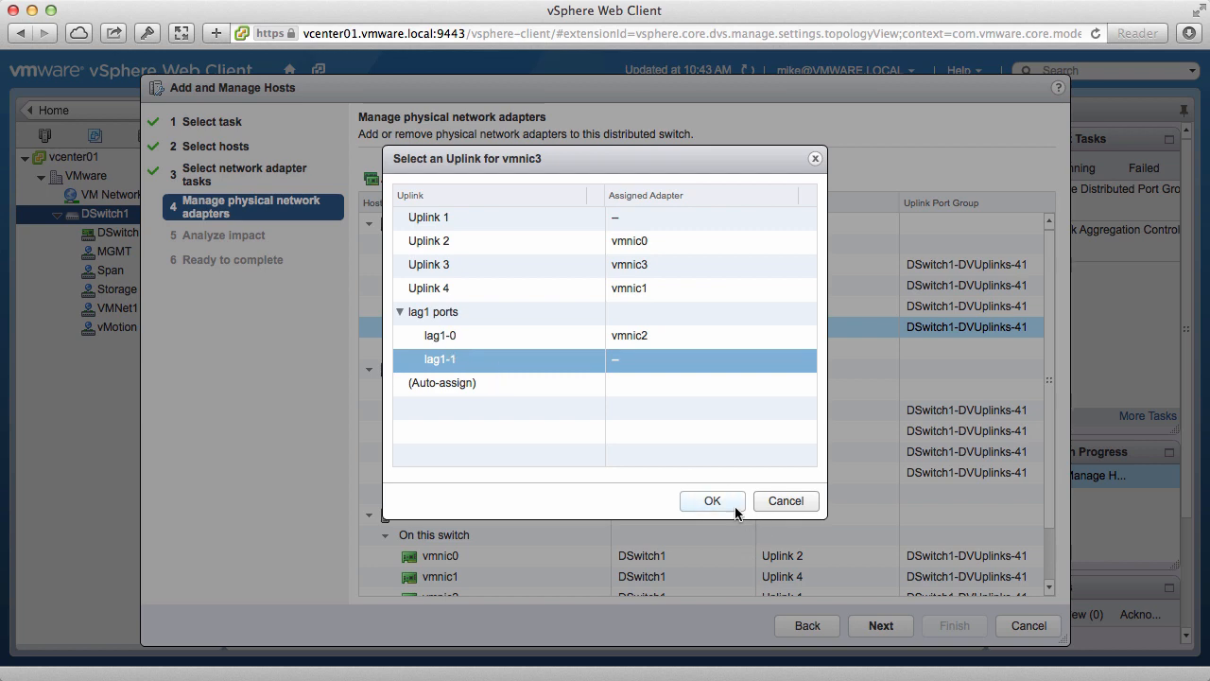
left_click(711, 499)
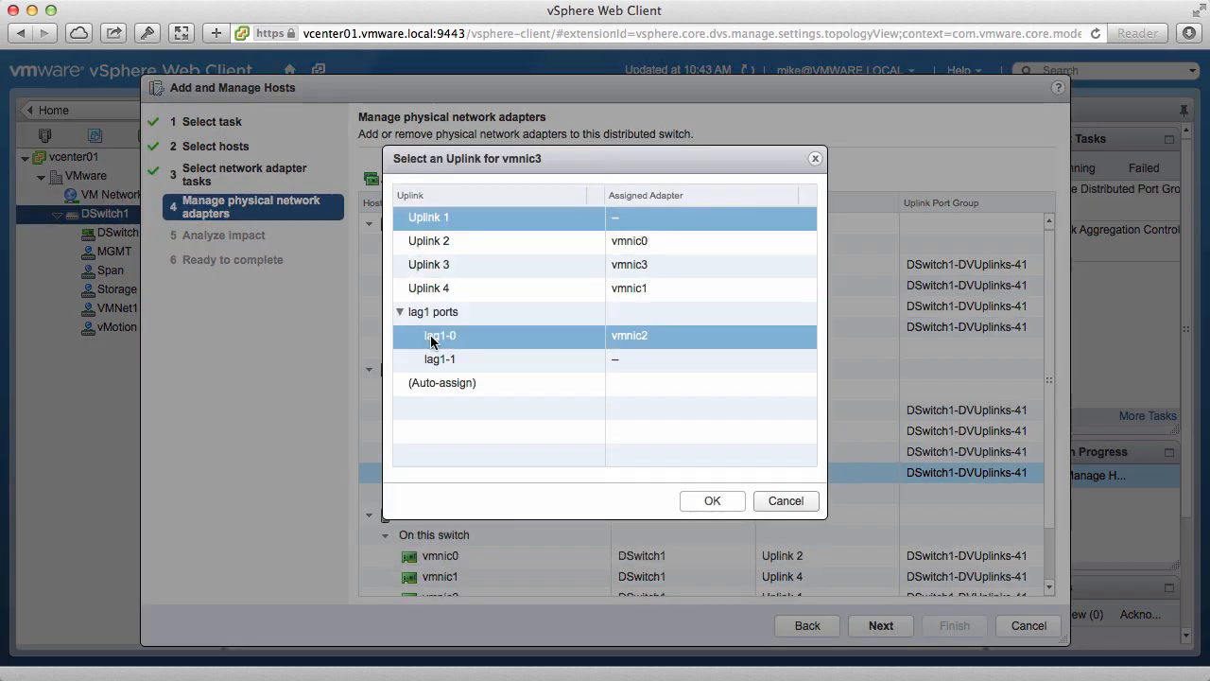
left_click(711, 500)
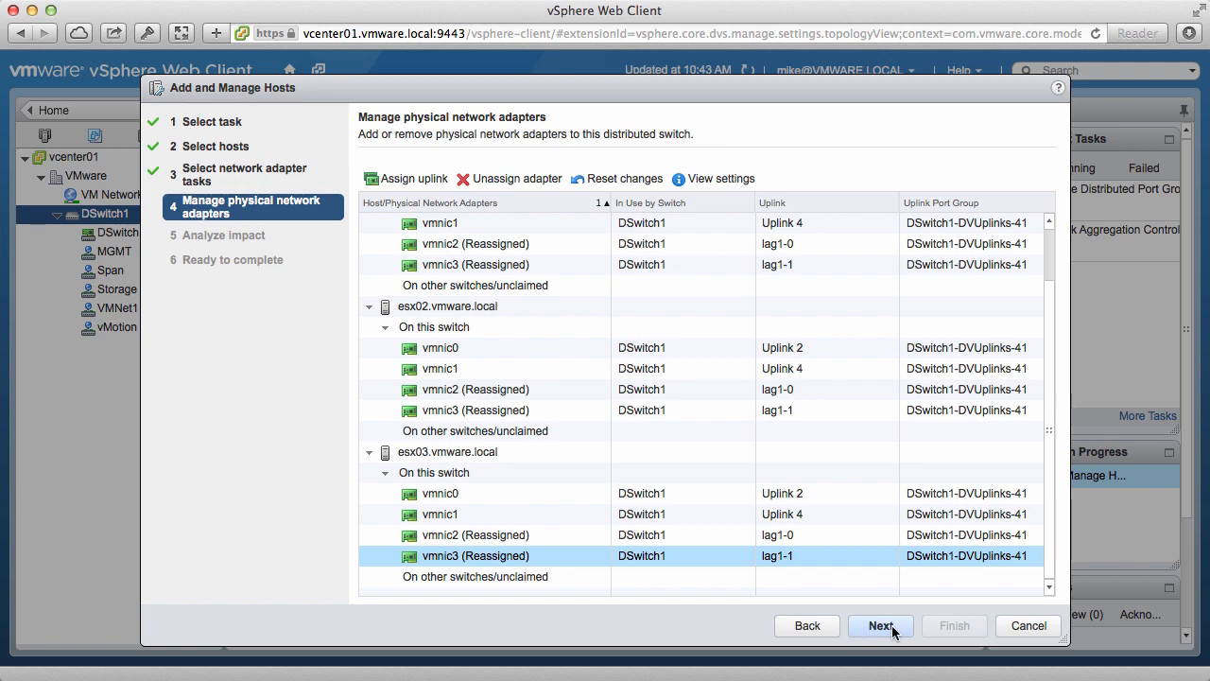
Pass the impact analysis and summary and finish applying the adapter changes to the three hosts
left_click(880, 624)
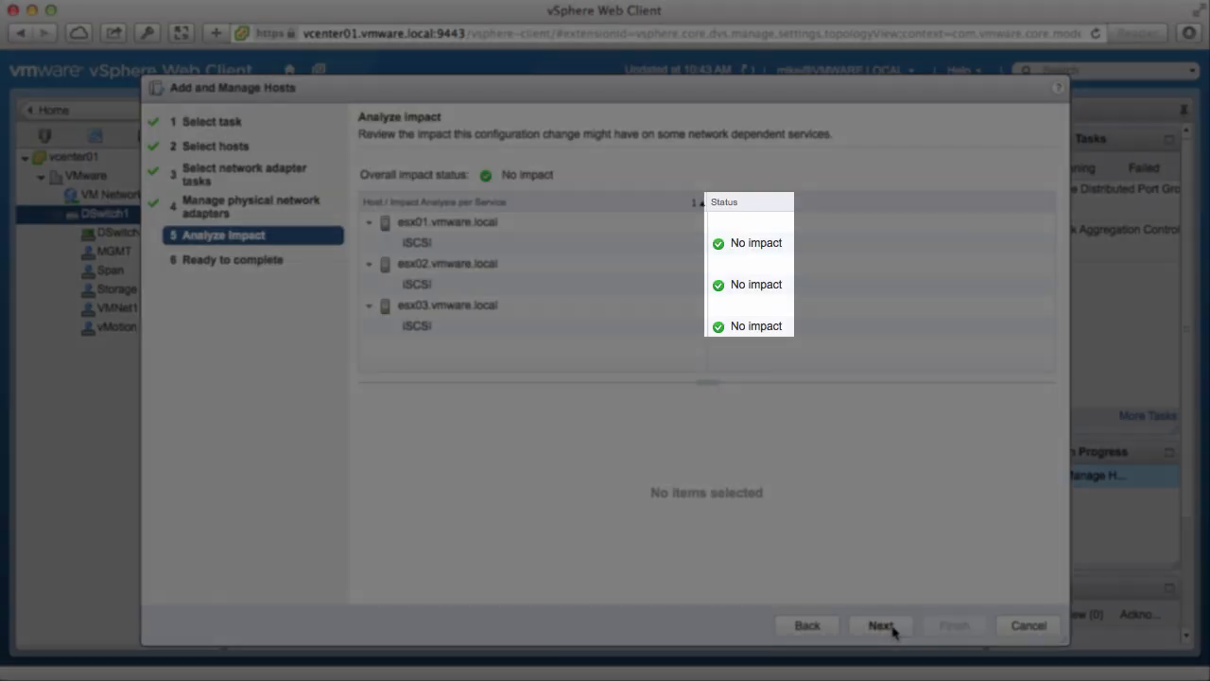
left_click(879, 624)
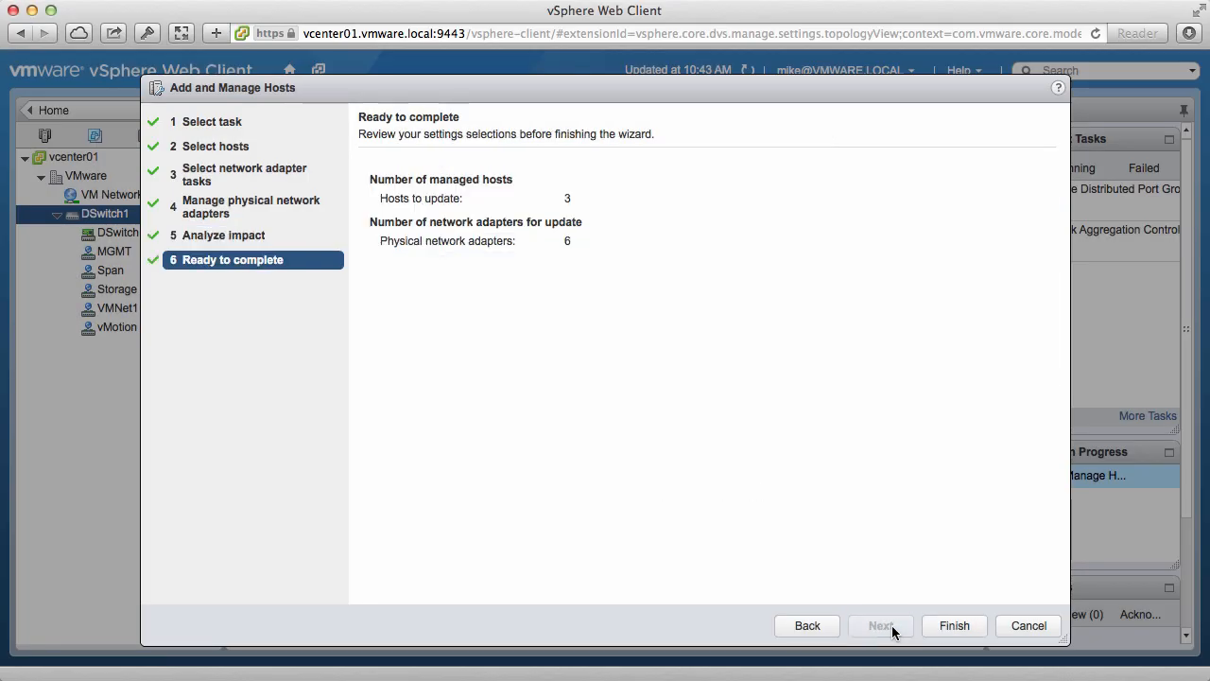
left_click(953, 624)
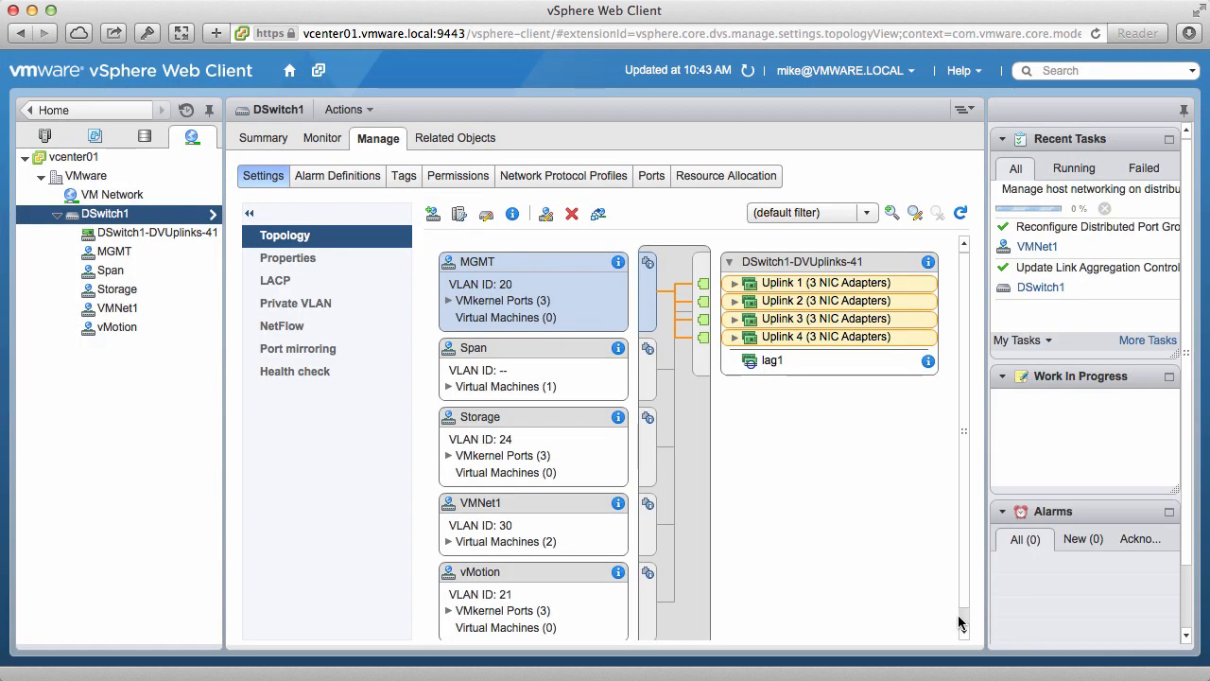
Show VMNet1's related Virtual Machines list with web01 and web02
left_click(118, 306)
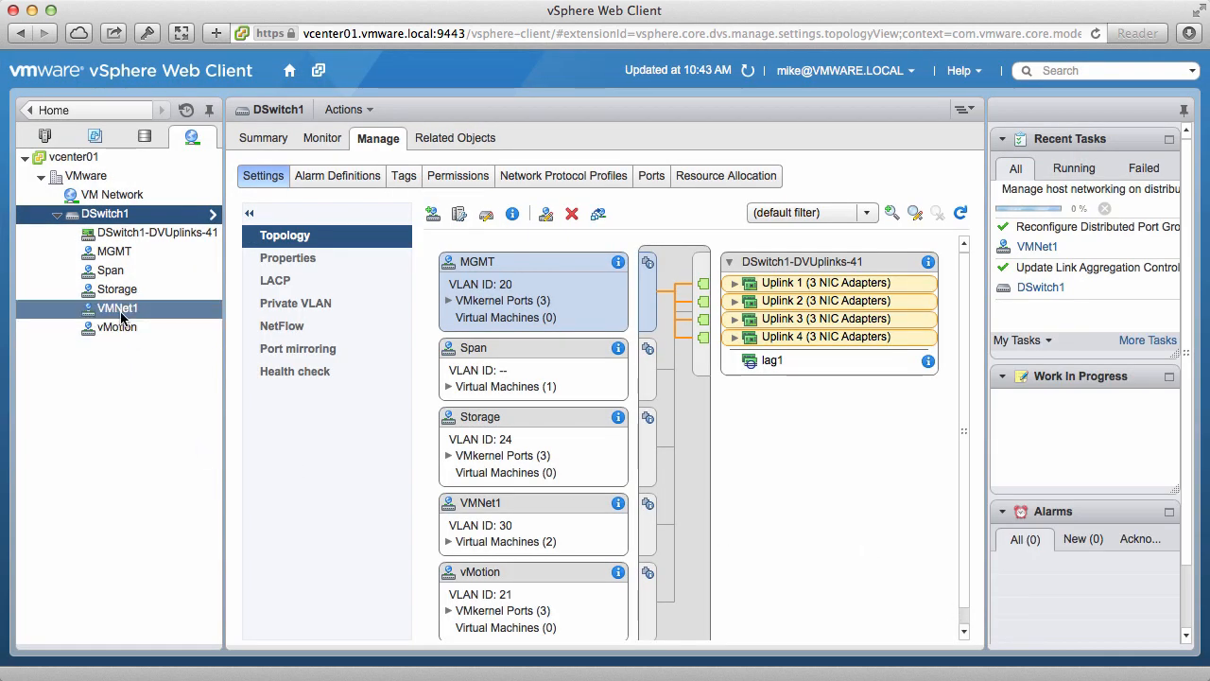
left_click(117, 307)
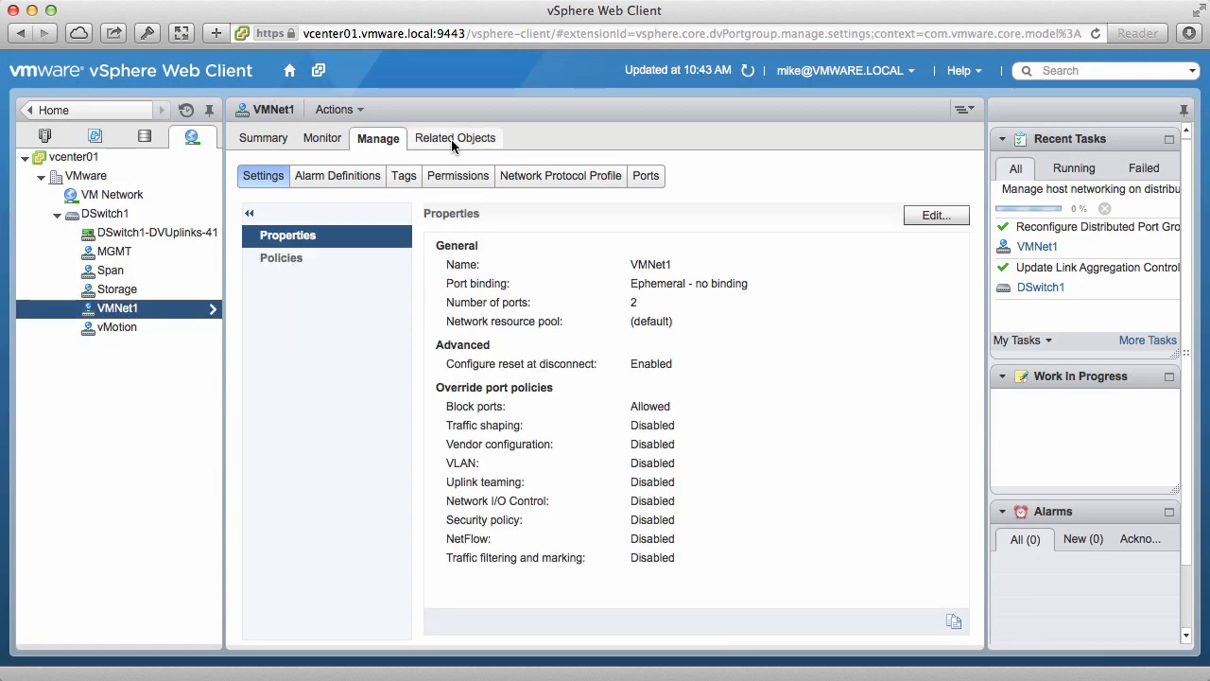
left_click(454, 138)
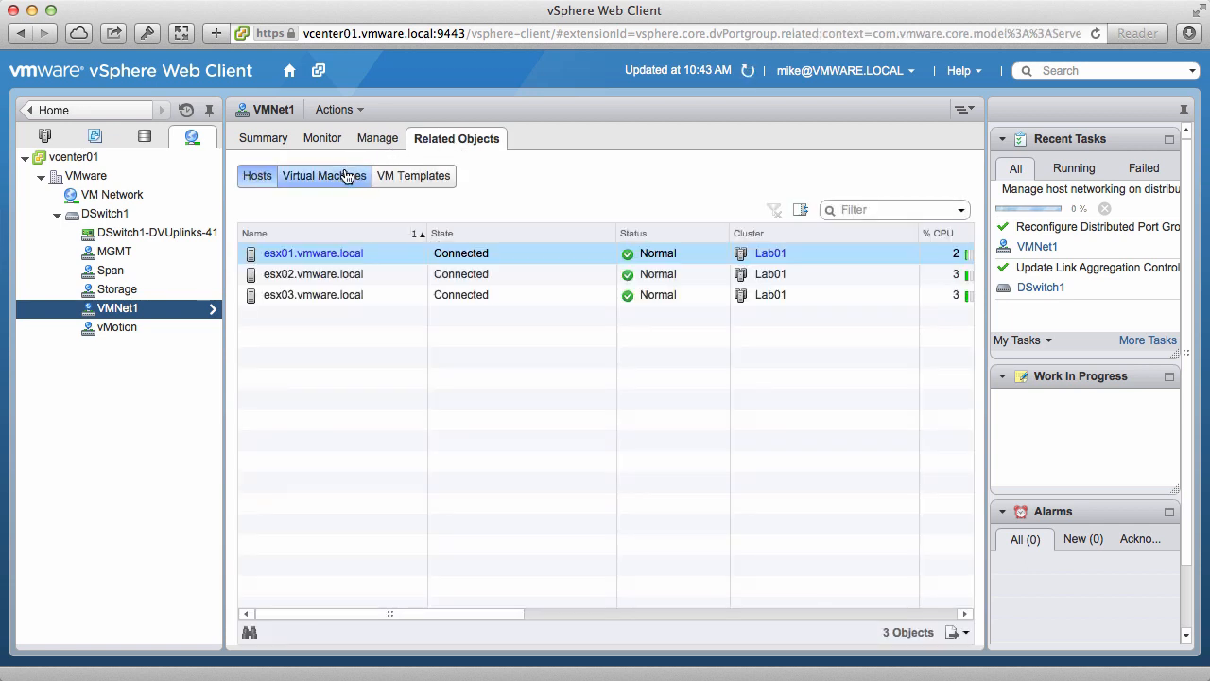
left_click(323, 174)
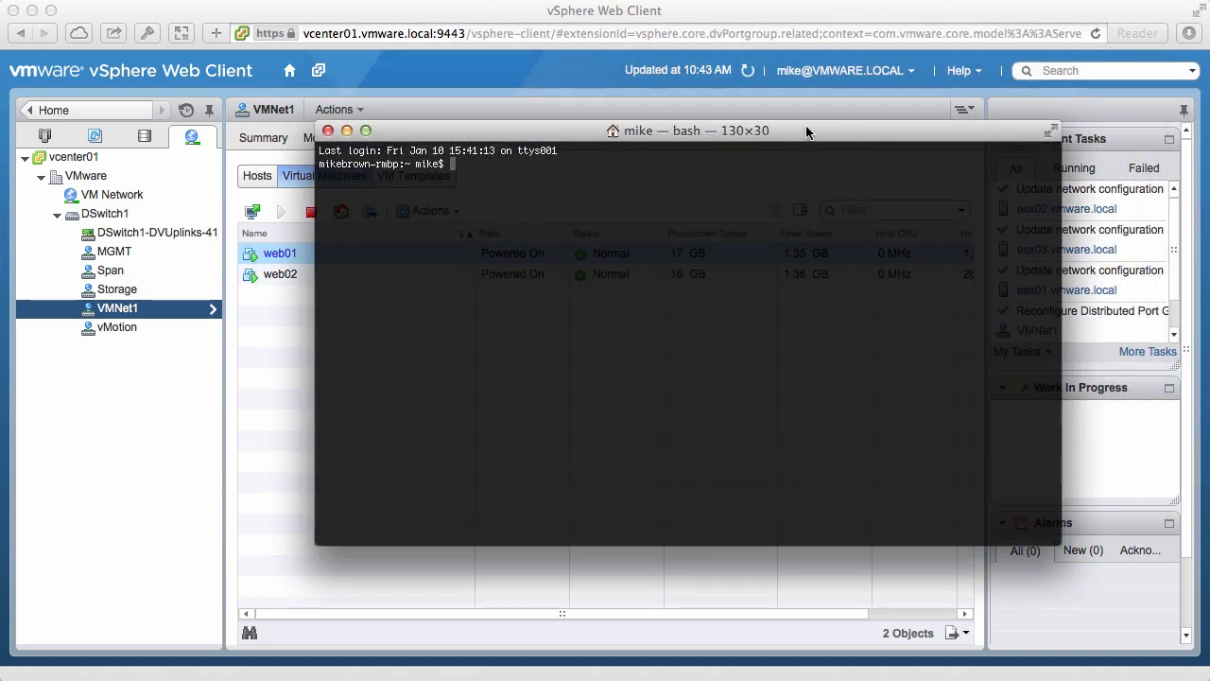
SSH into web01.vmware.local, run ls in the home directory, then return to the web client
type("ssh web01.vmware.loca")
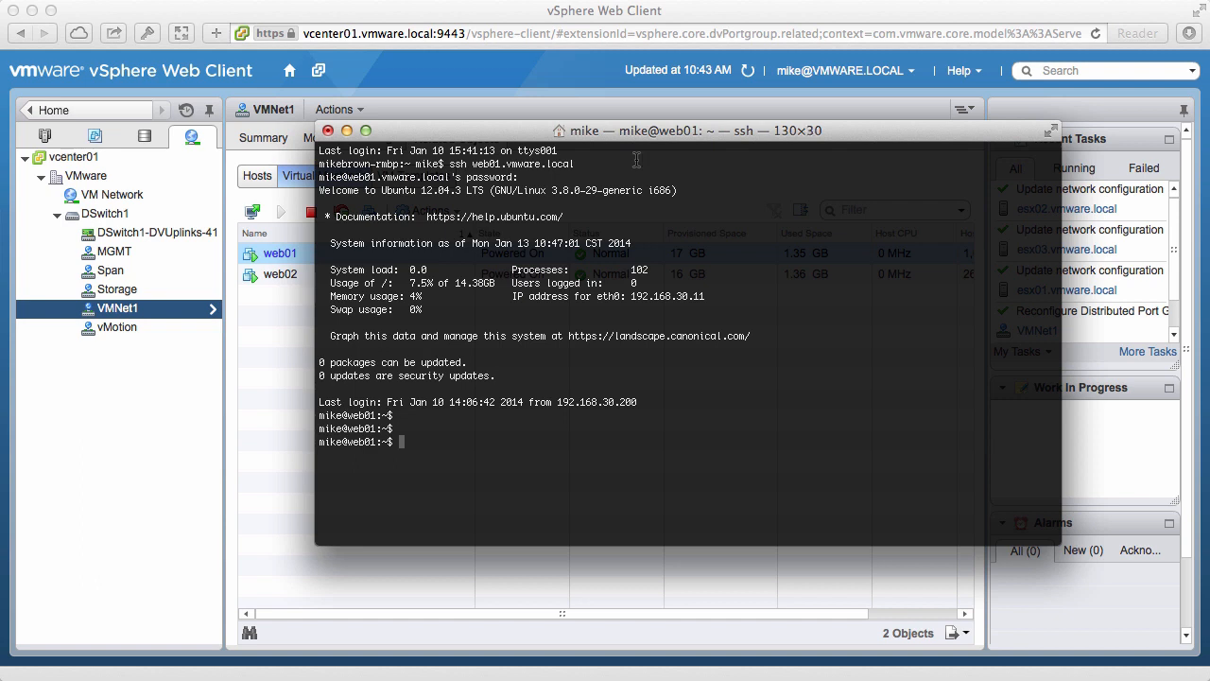
type("ls")
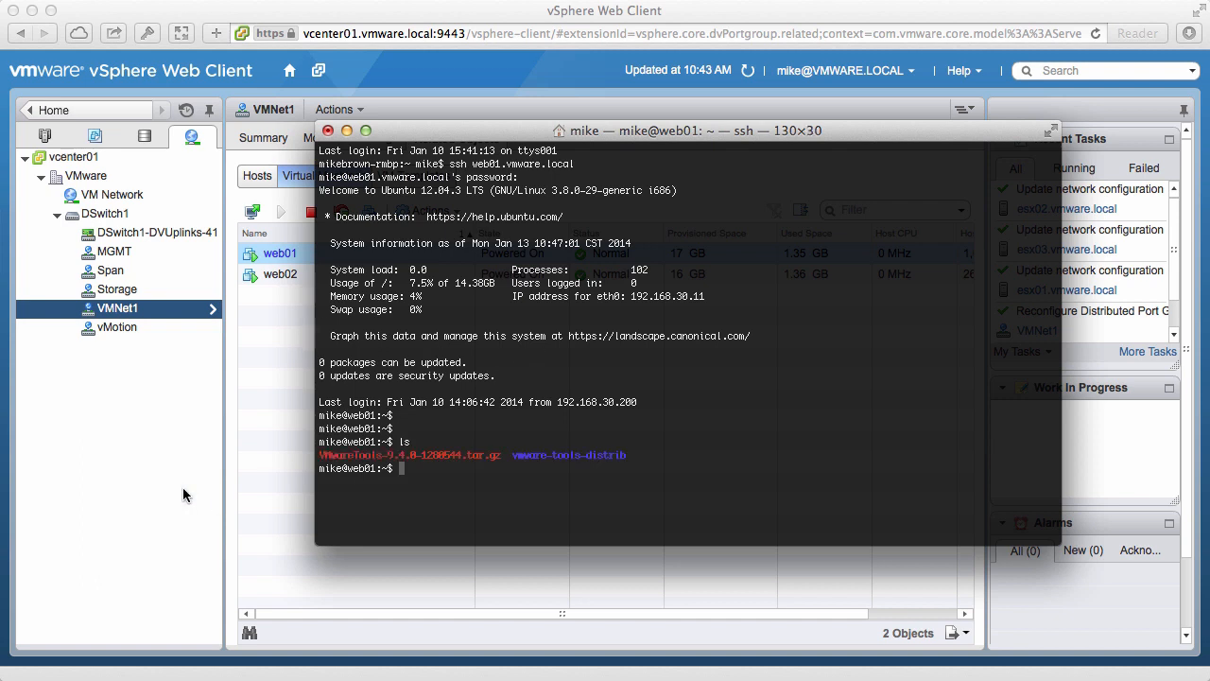
left_click(329, 130)
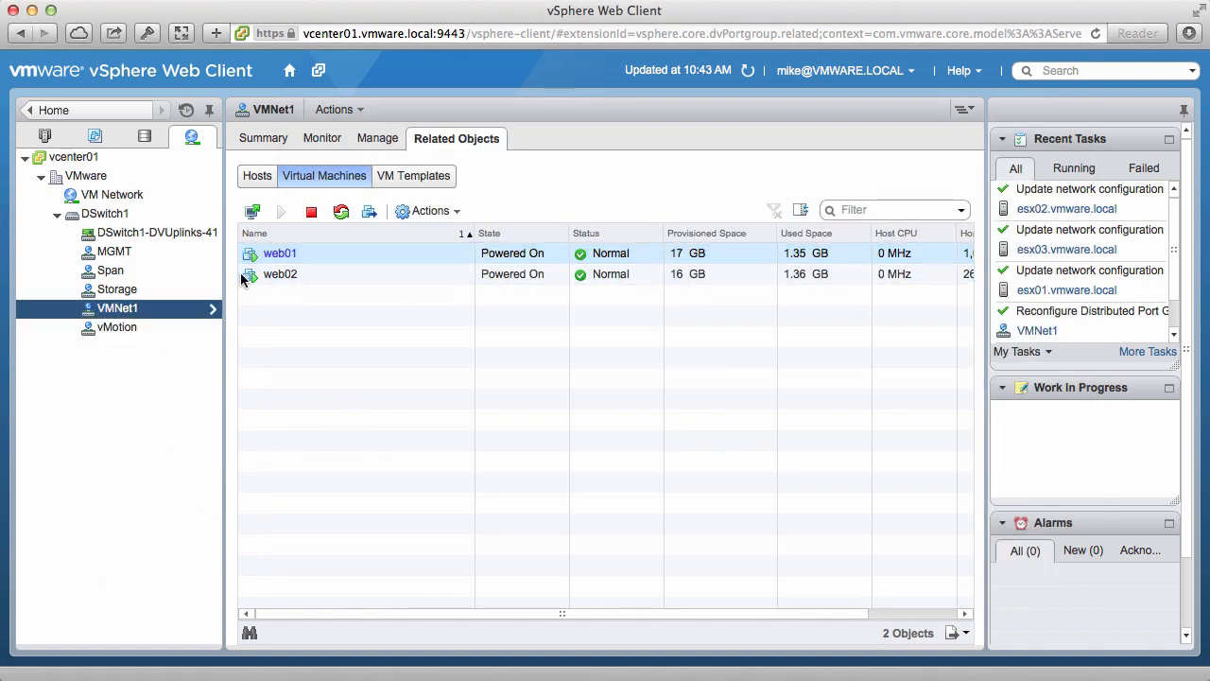
Reopen VMNet1's teaming and failover settings for editing
left_click(264, 138)
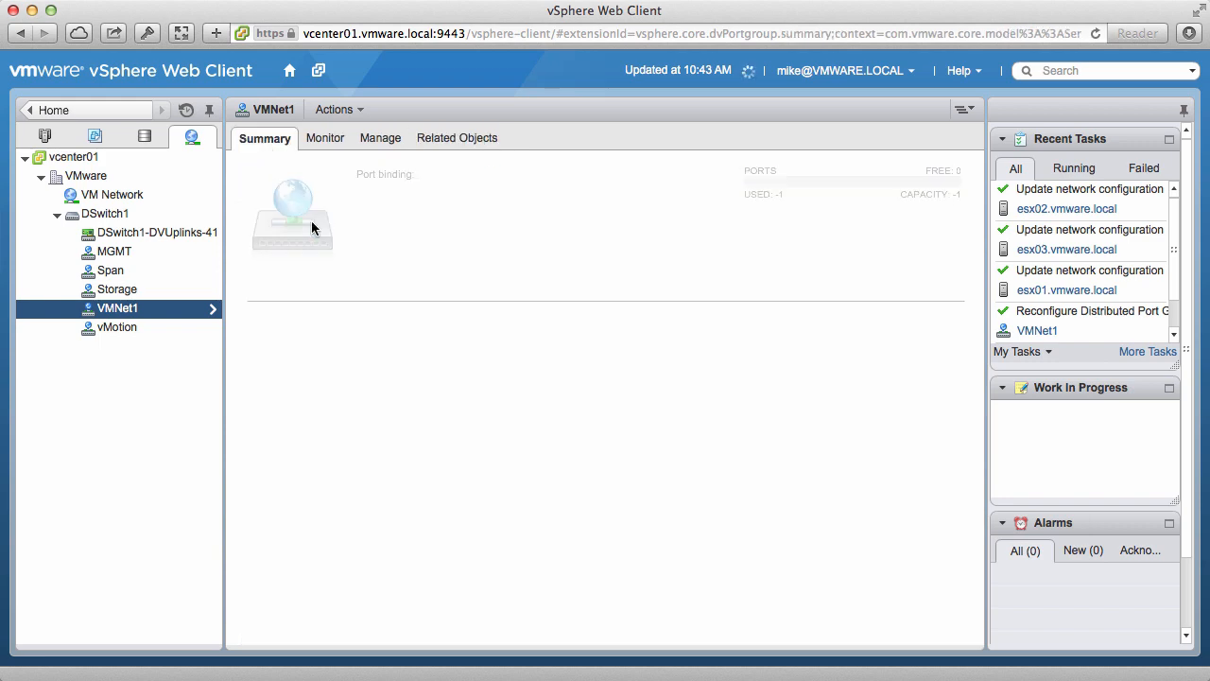
left_click(378, 138)
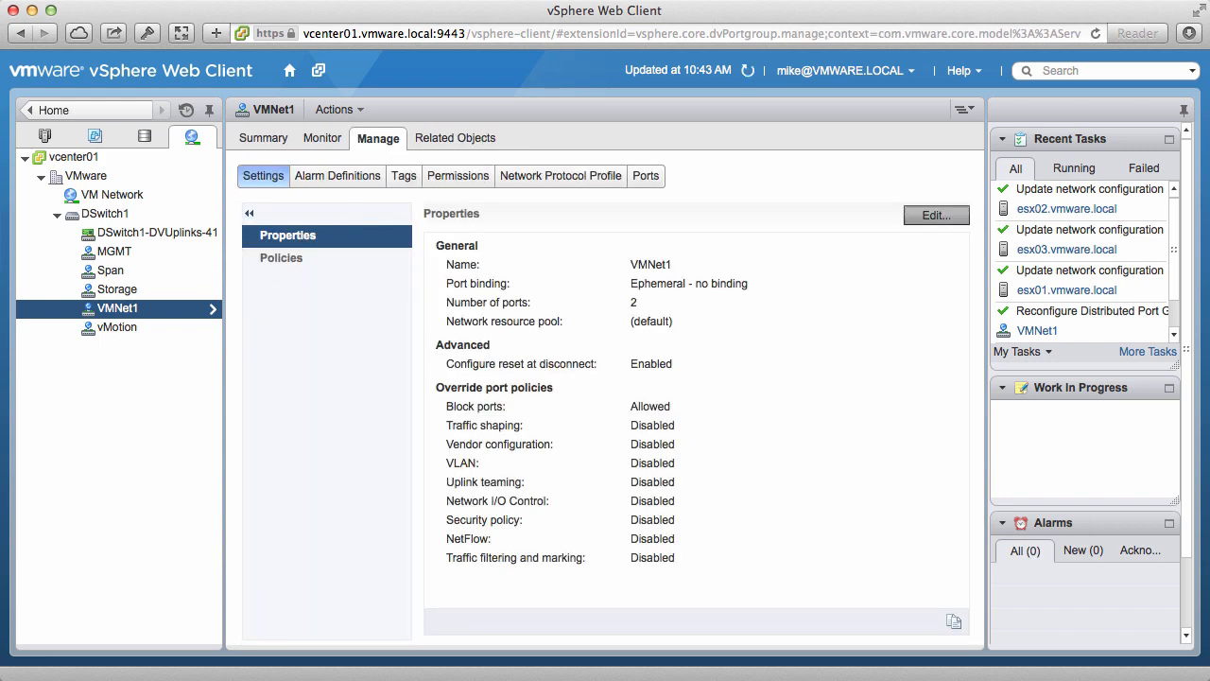
left_click(934, 216)
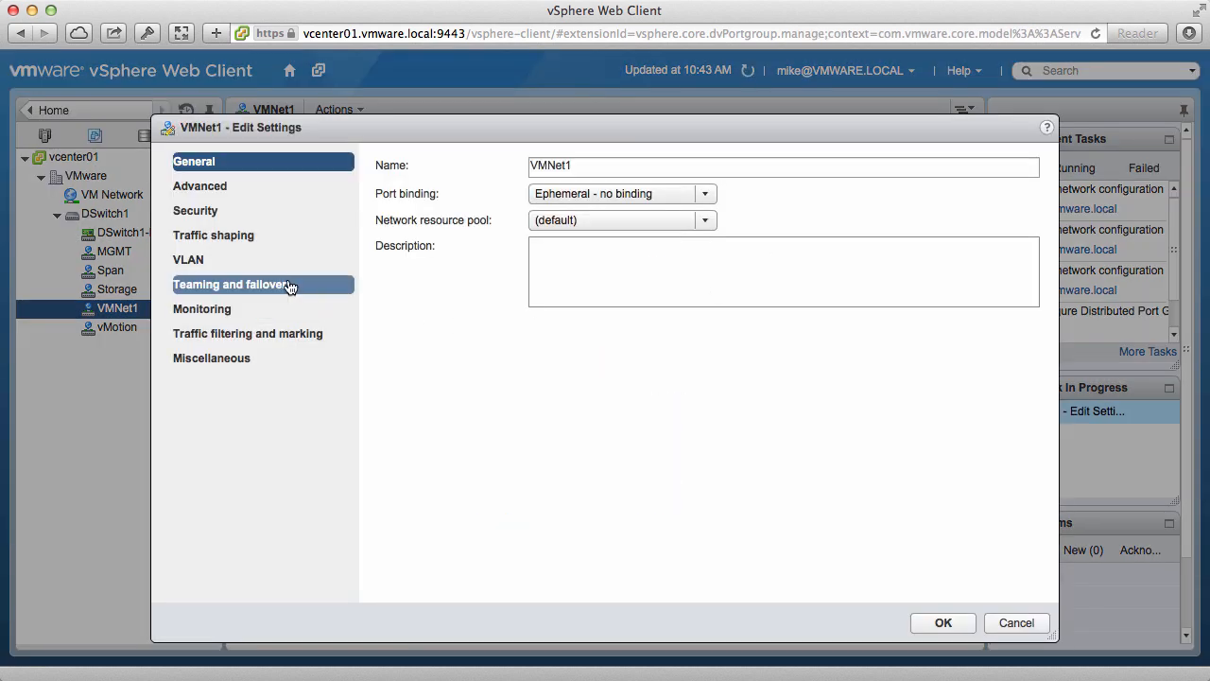
left_click(230, 284)
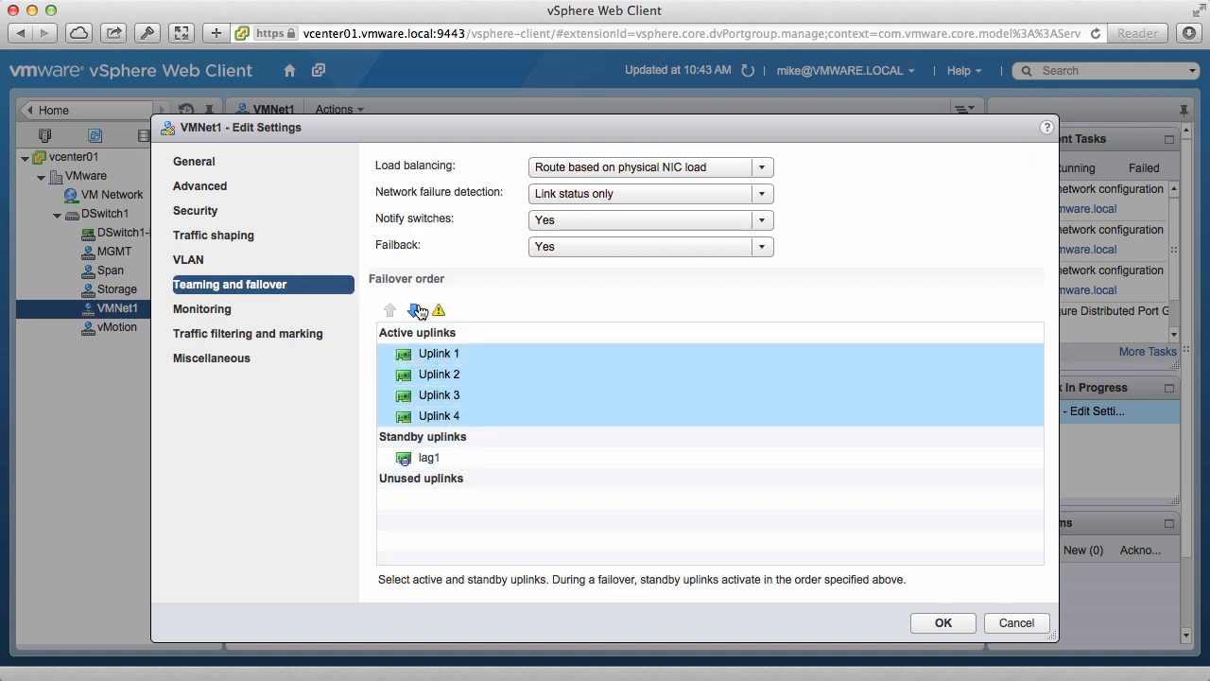
Set Uplinks 1–4 unused, lag1 active, and Use explicit failover order, then save
left_click(412, 310)
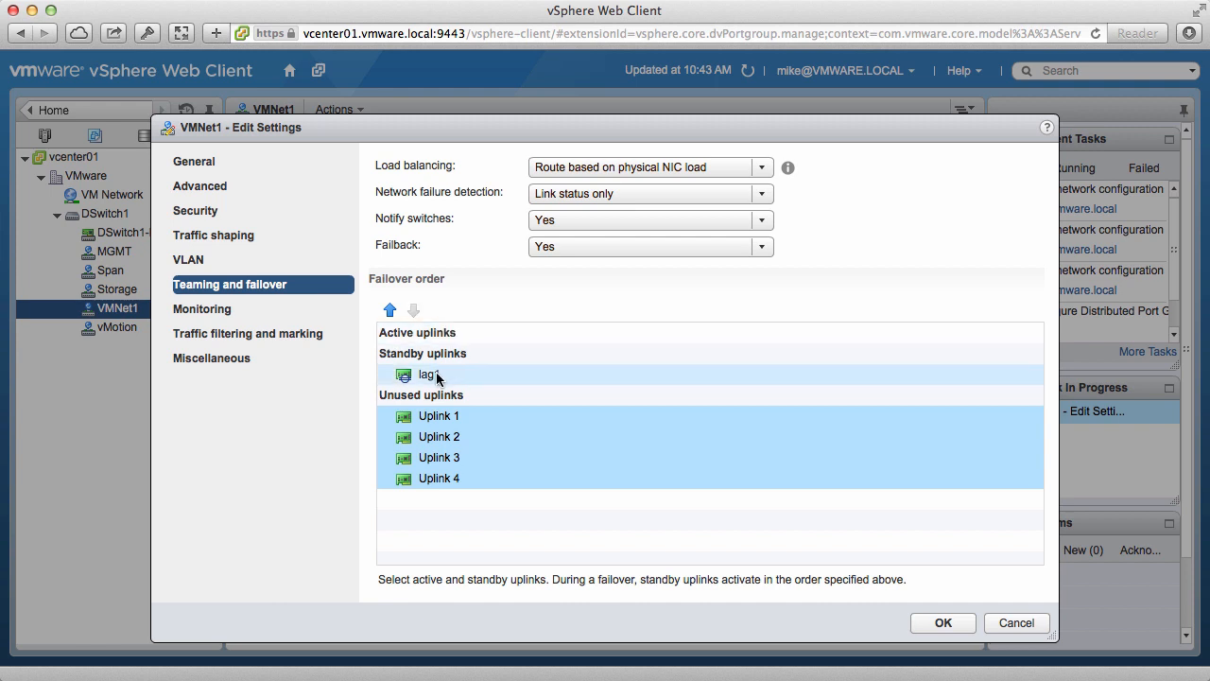
left_click(389, 310)
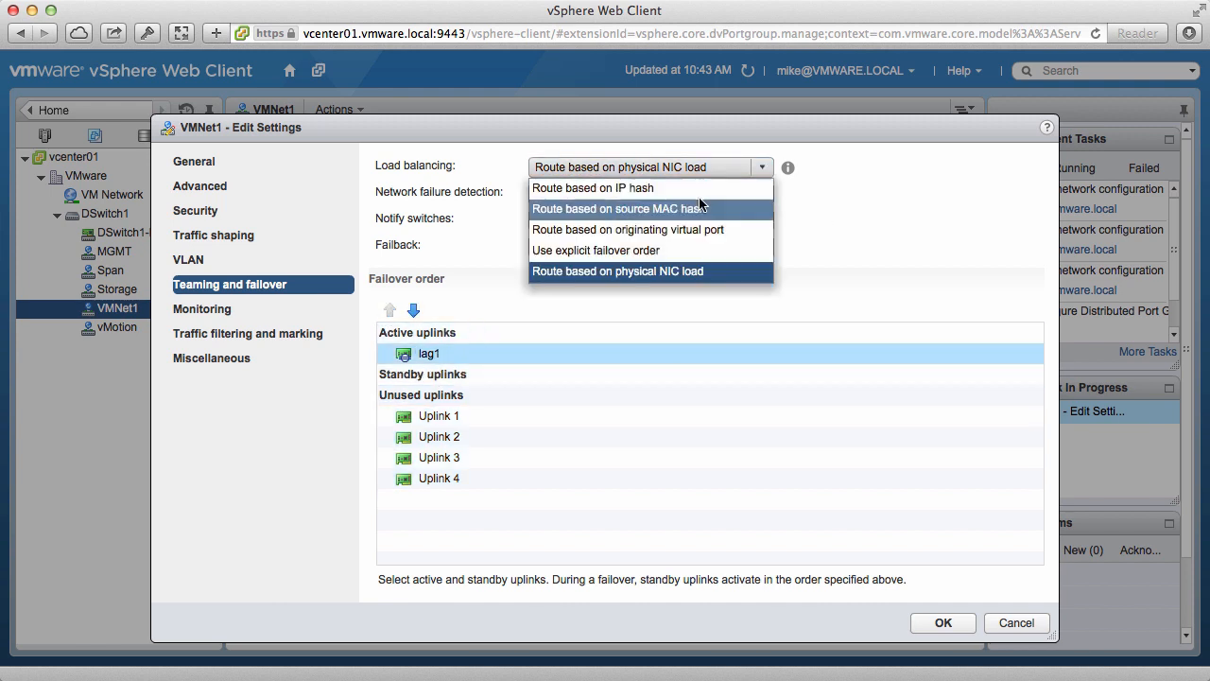
left_click(596, 250)
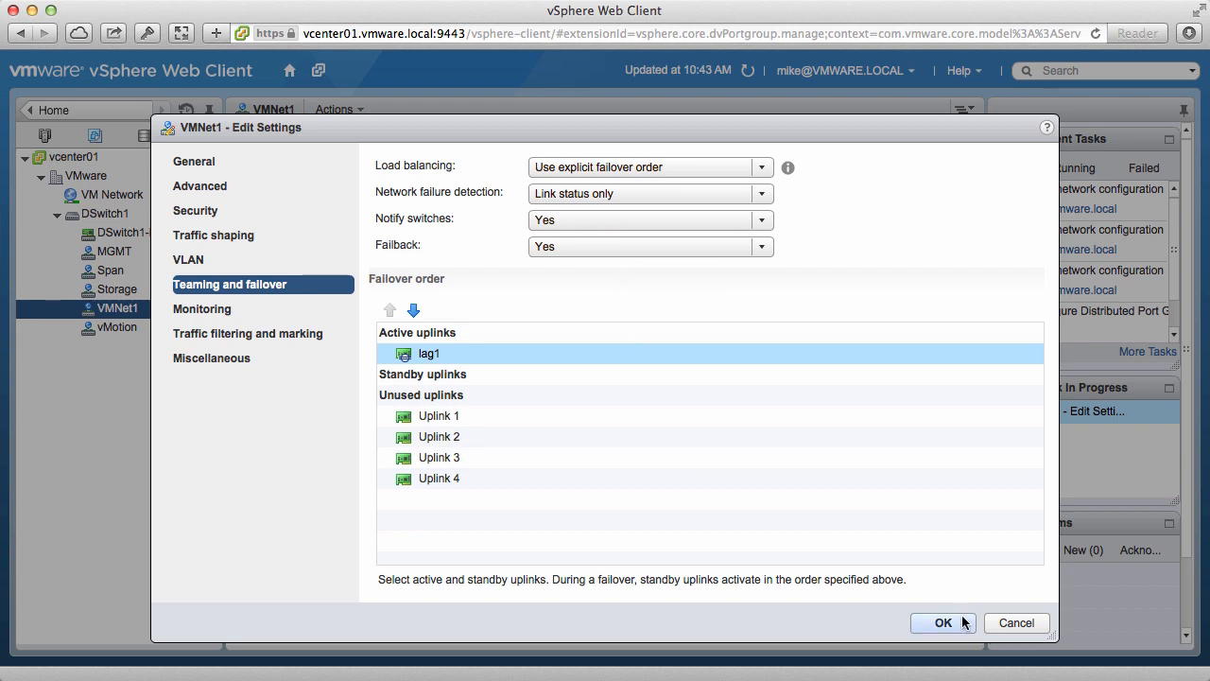
left_click(941, 621)
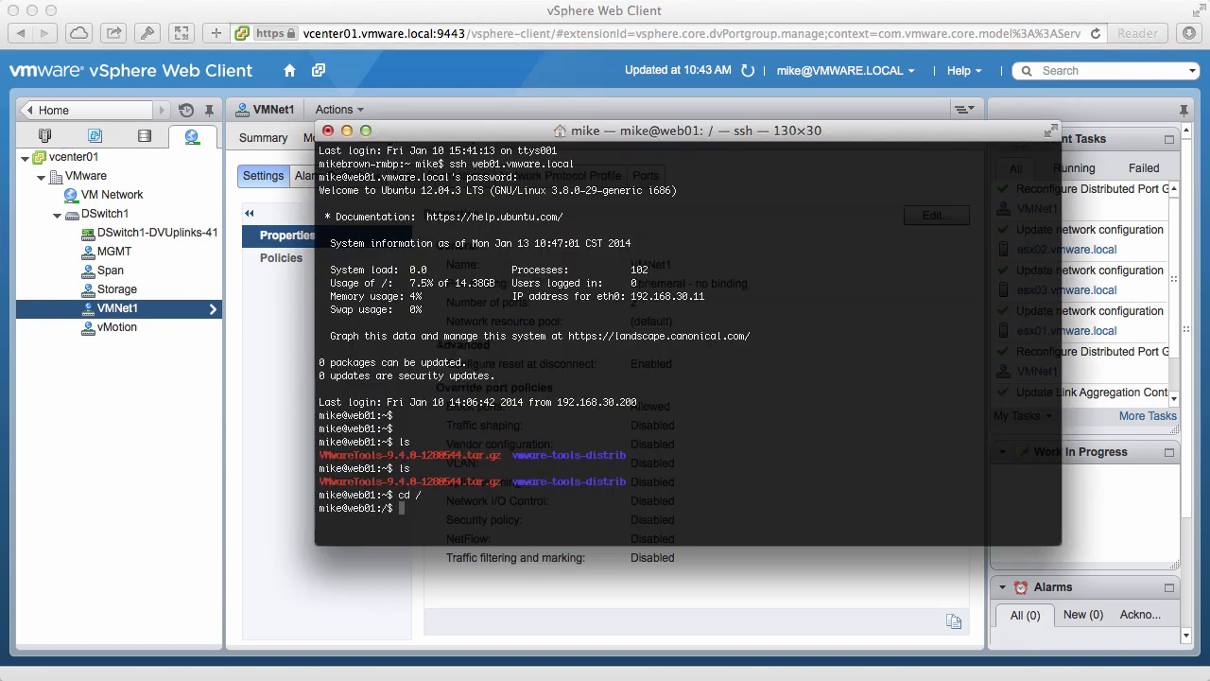
Run ls again in the web01 SSH session
type("ls")
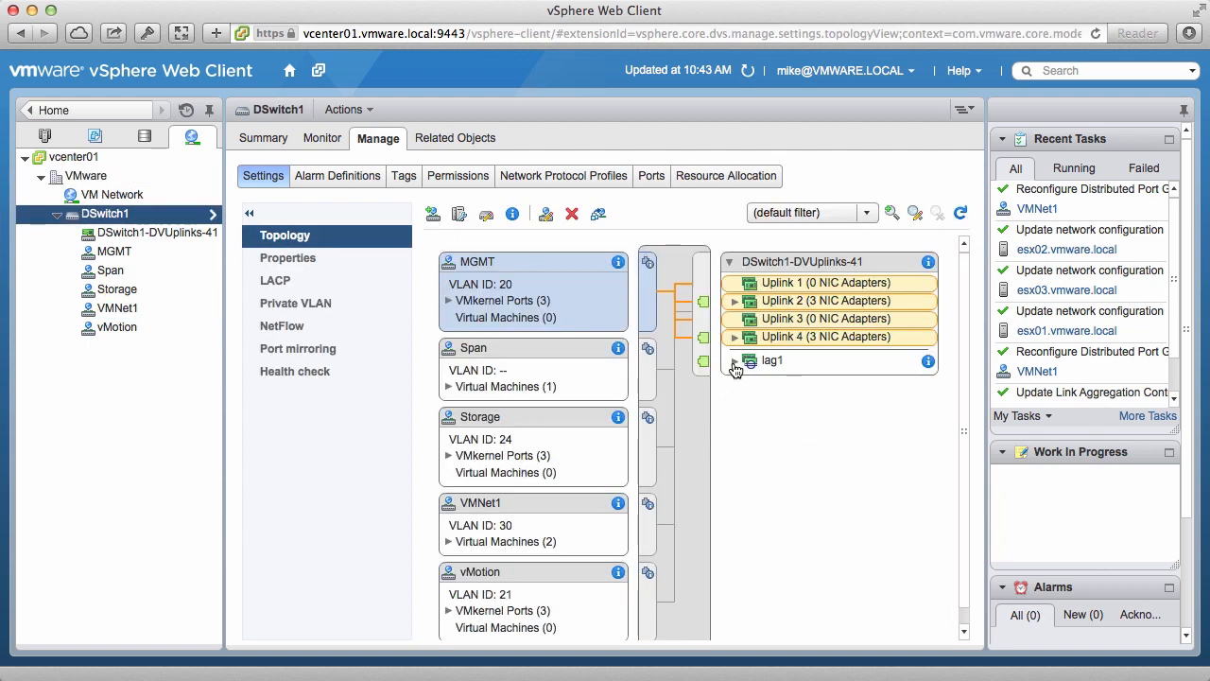
Check VMNet1's policy summary shows lag1 as sole active uplink, then expand lag1 to reveal vmnic2/vmnic3 on all three hosts
left_click(736, 361)
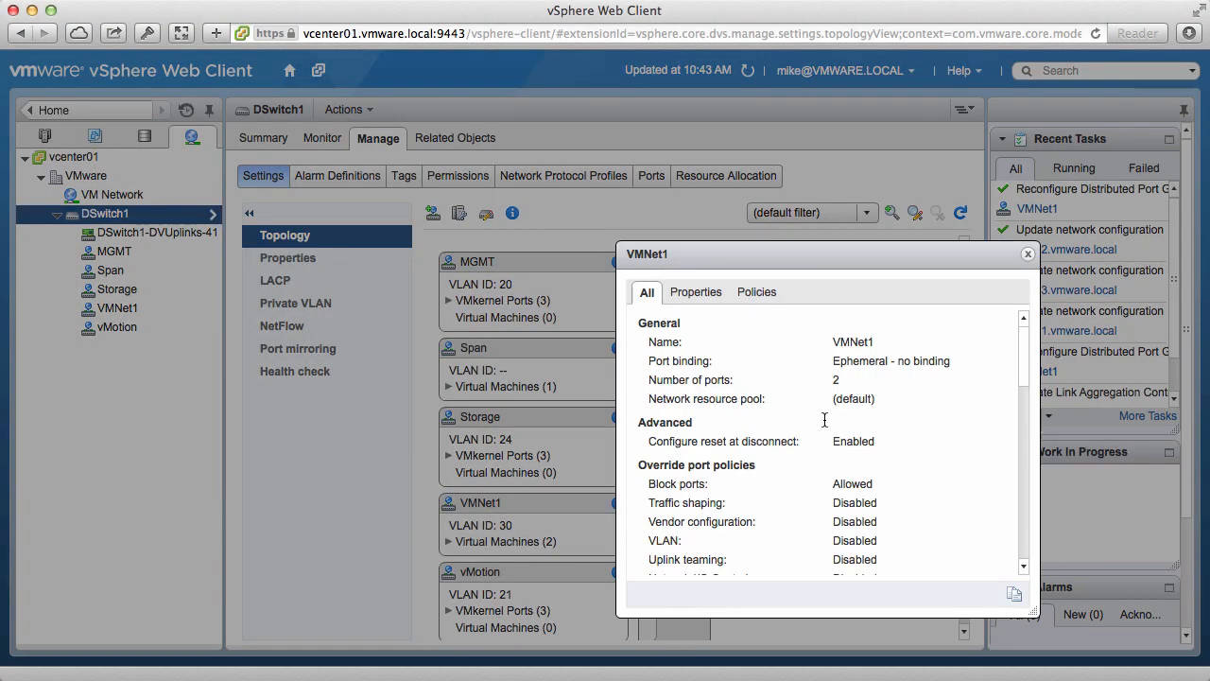
scroll("down", 3)
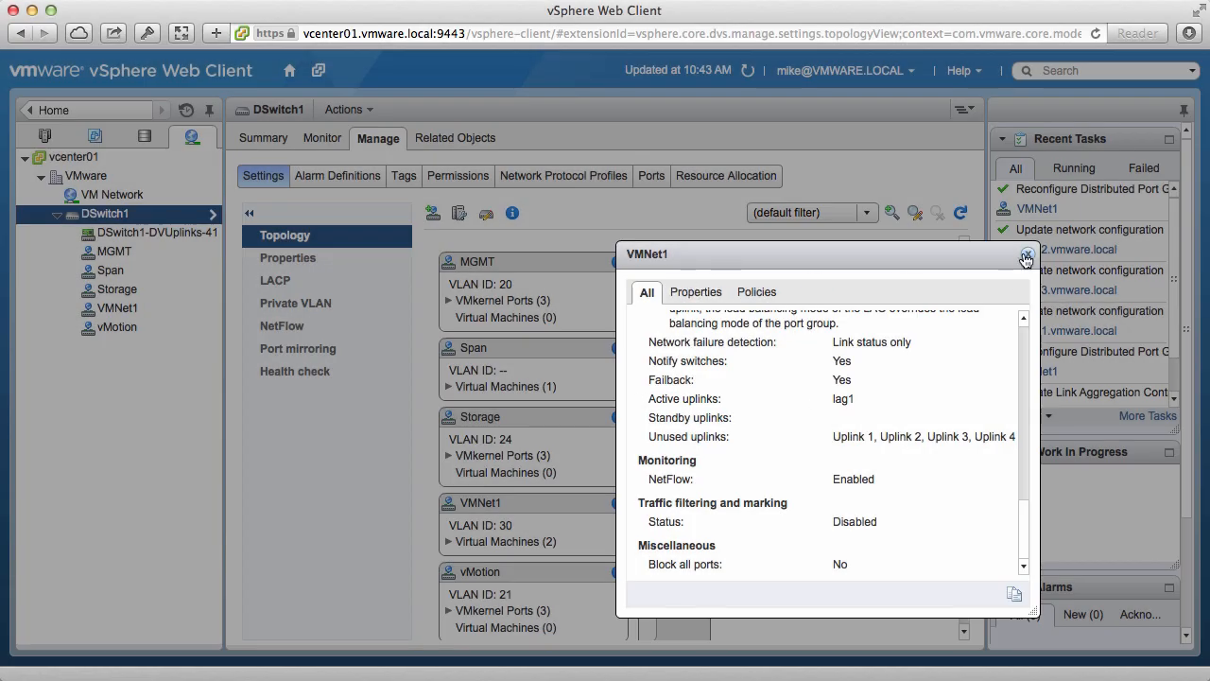
left_click(1027, 257)
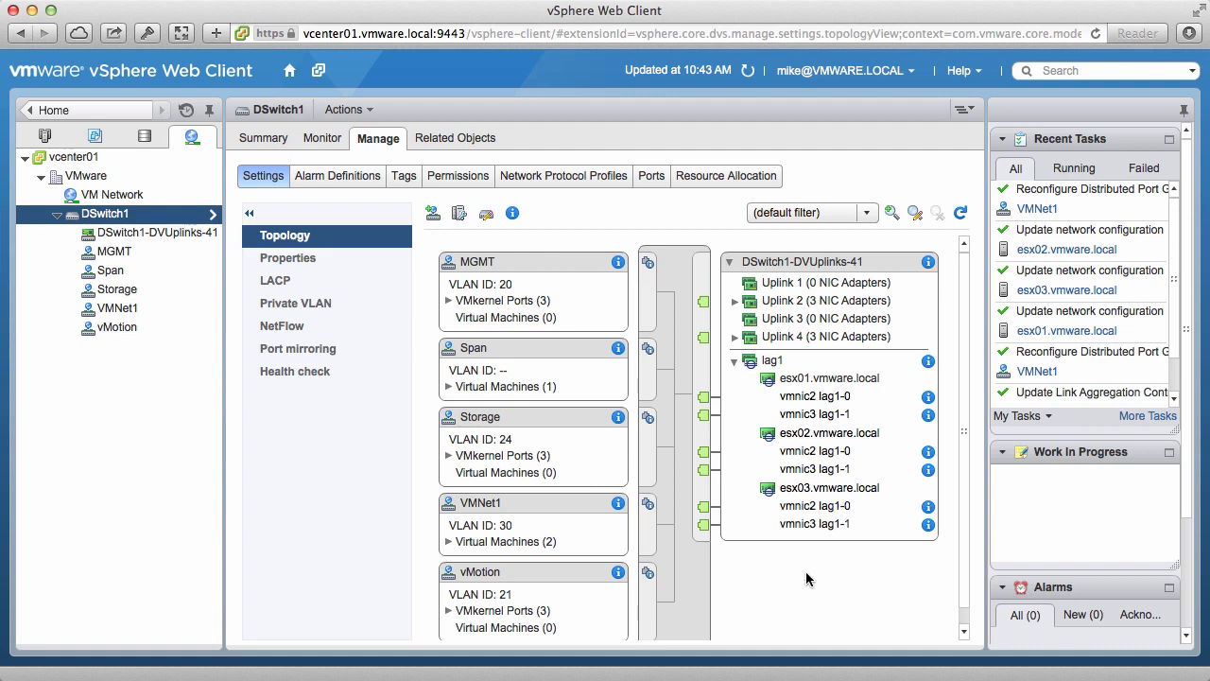